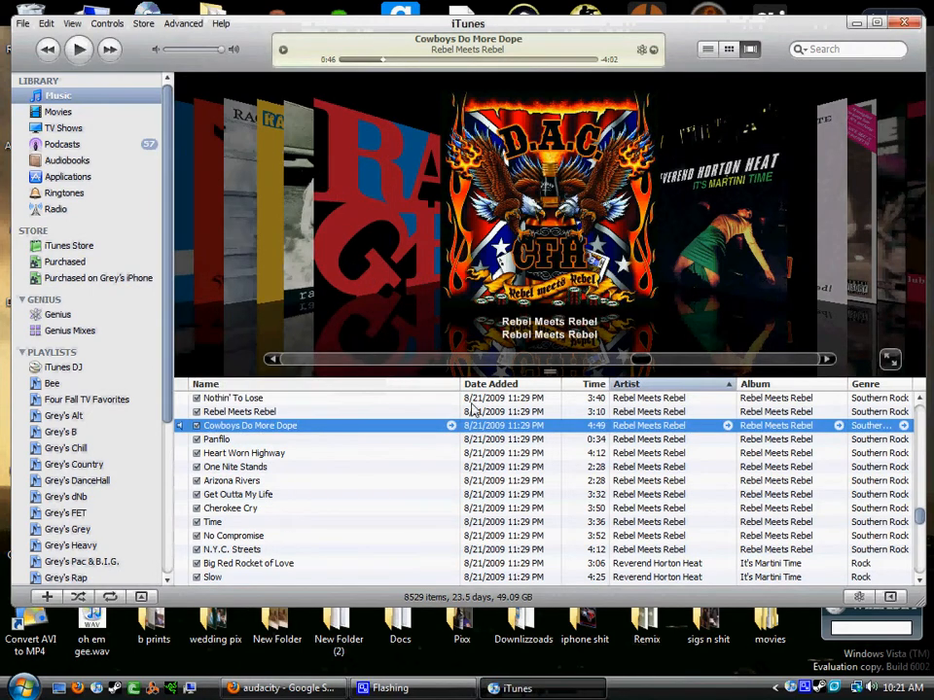
pyautogui.moveTo(541, 423)
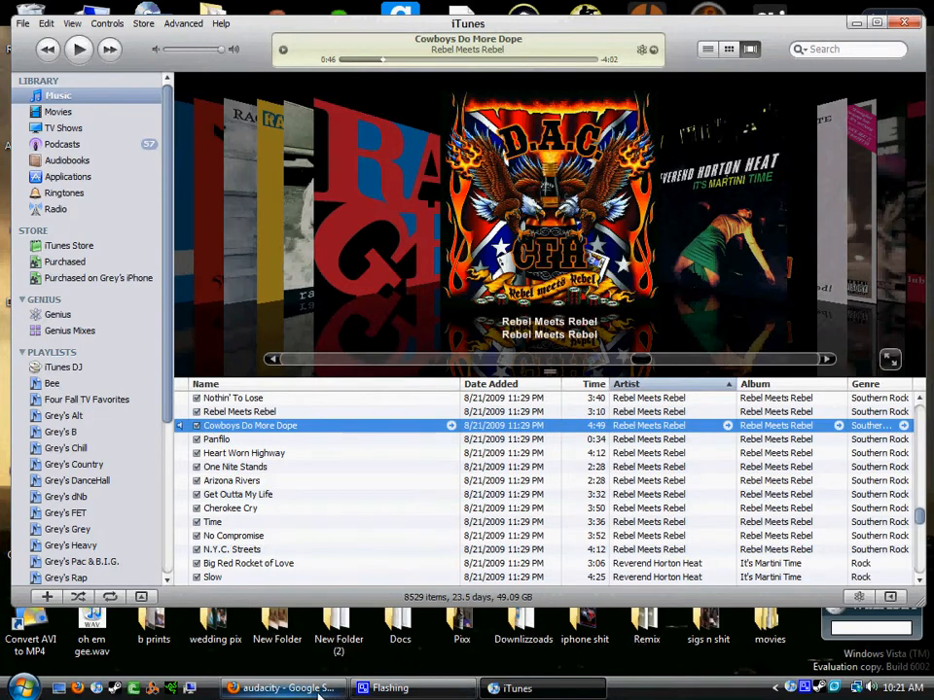
pyautogui.moveTo(282, 689)
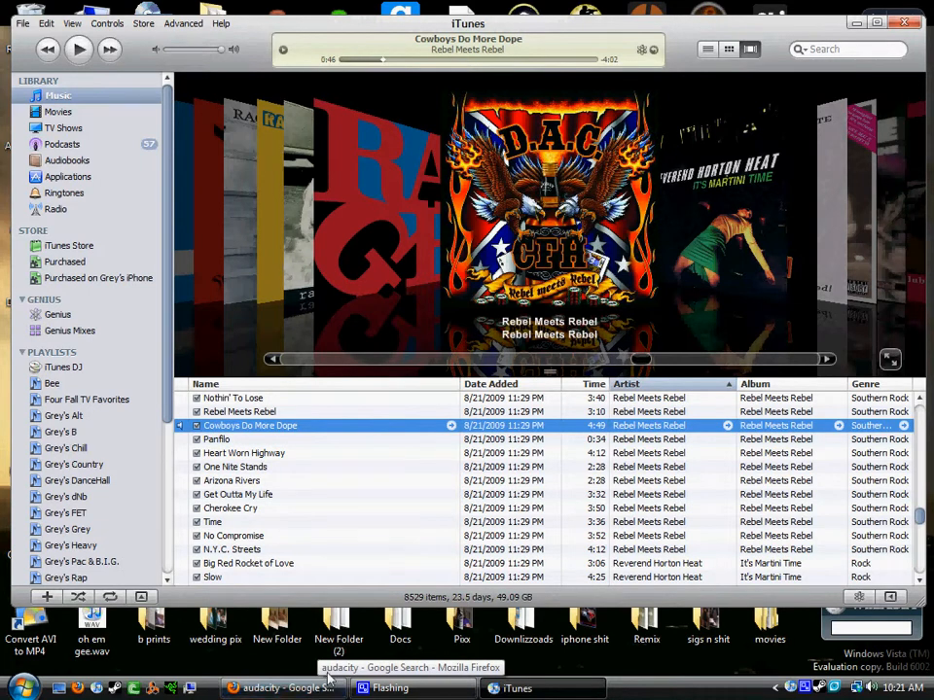
pyautogui.moveTo(377, 432)
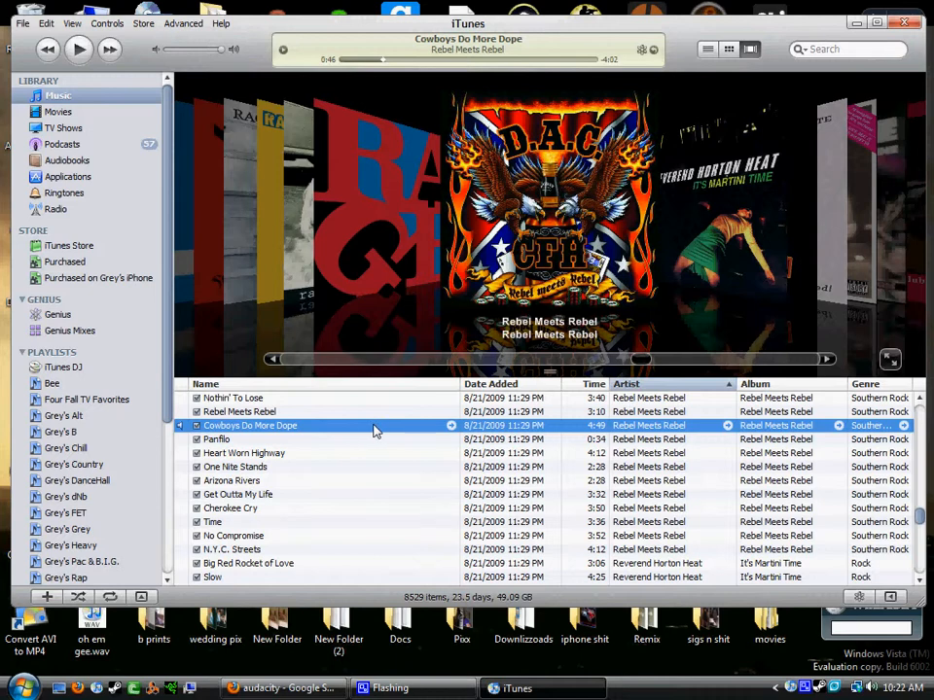
# - Review the start and stop time options for Cowboys Do More Dope, then close its details unchanged
pyautogui.rightClick(249, 425)
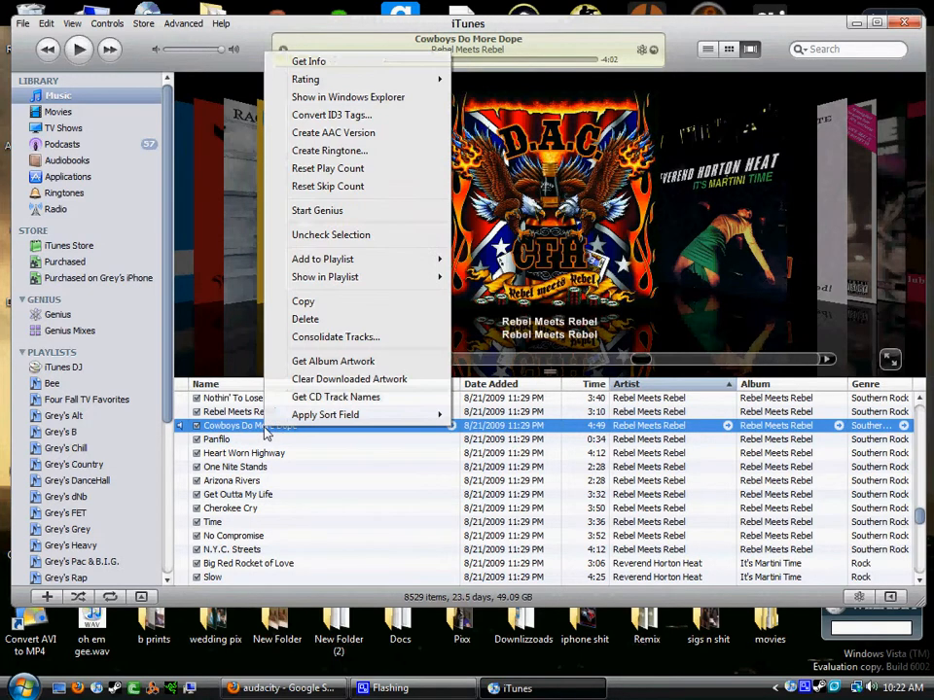
pyautogui.click(307, 60)
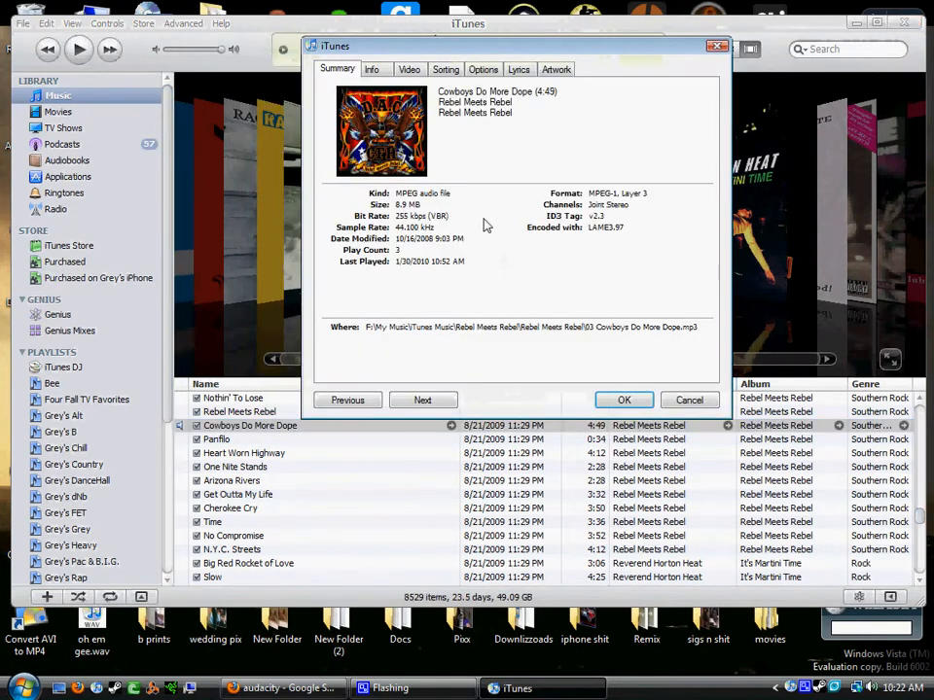
pyautogui.click(483, 70)
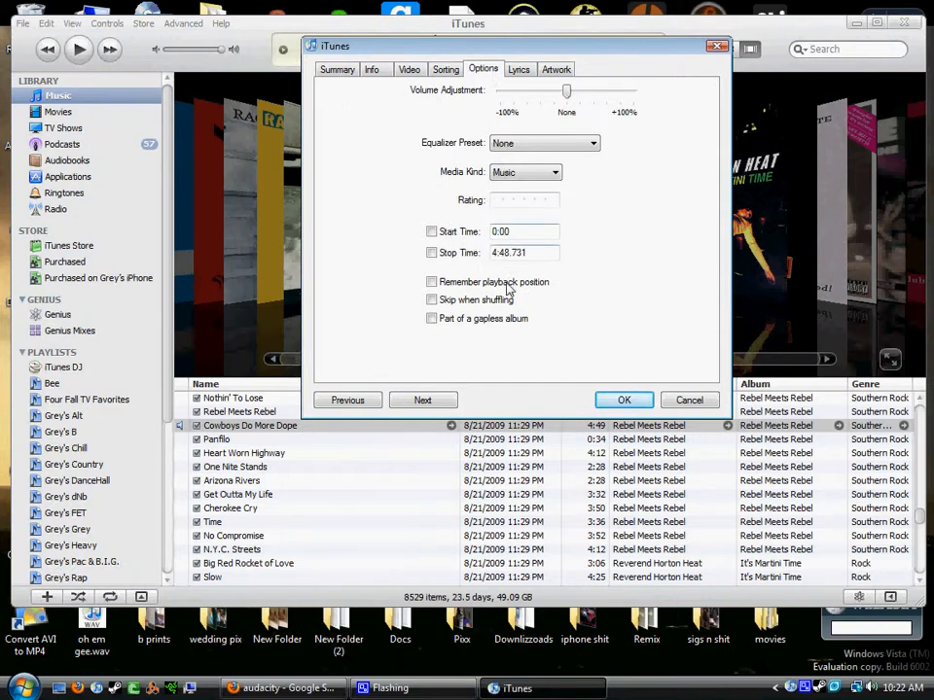
pyautogui.click(623, 401)
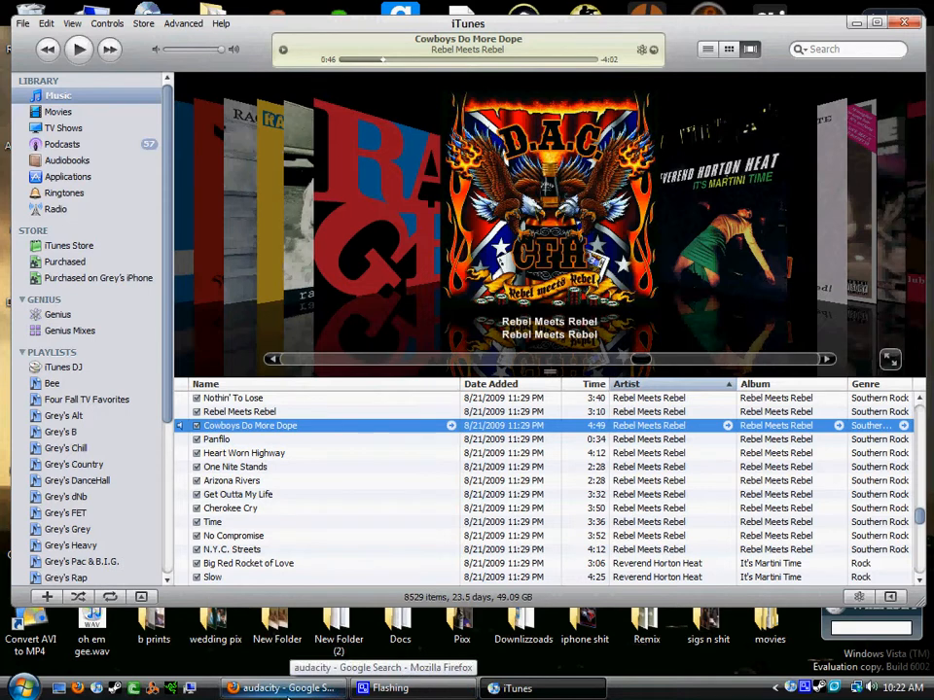
# - Open the Audacity: Free Audio Editor and Recorder result down to its download box, then return to iTunes
pyautogui.click(282, 689)
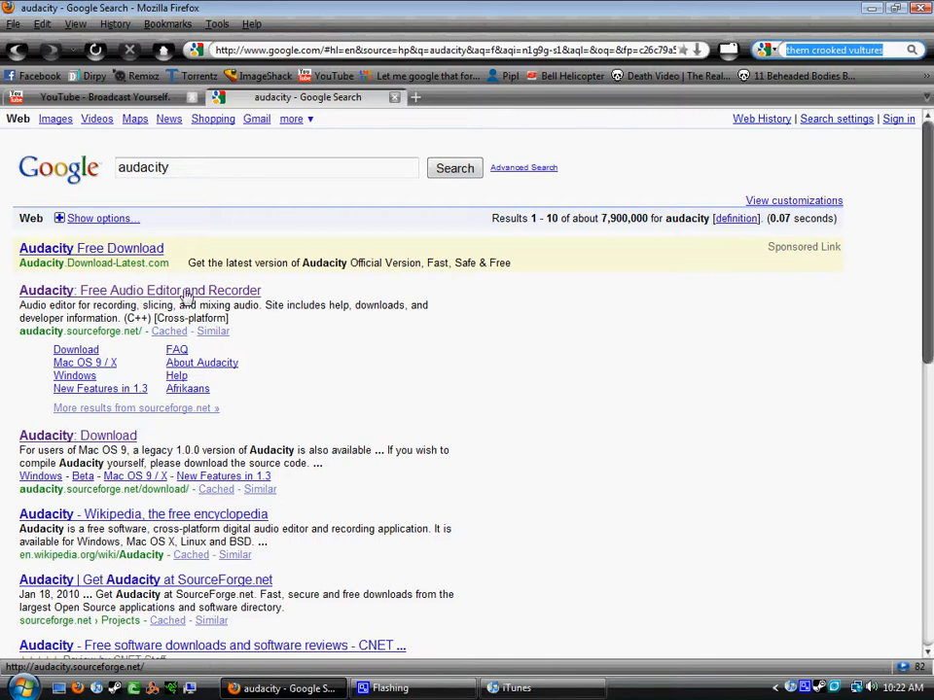
pyautogui.click(140, 290)
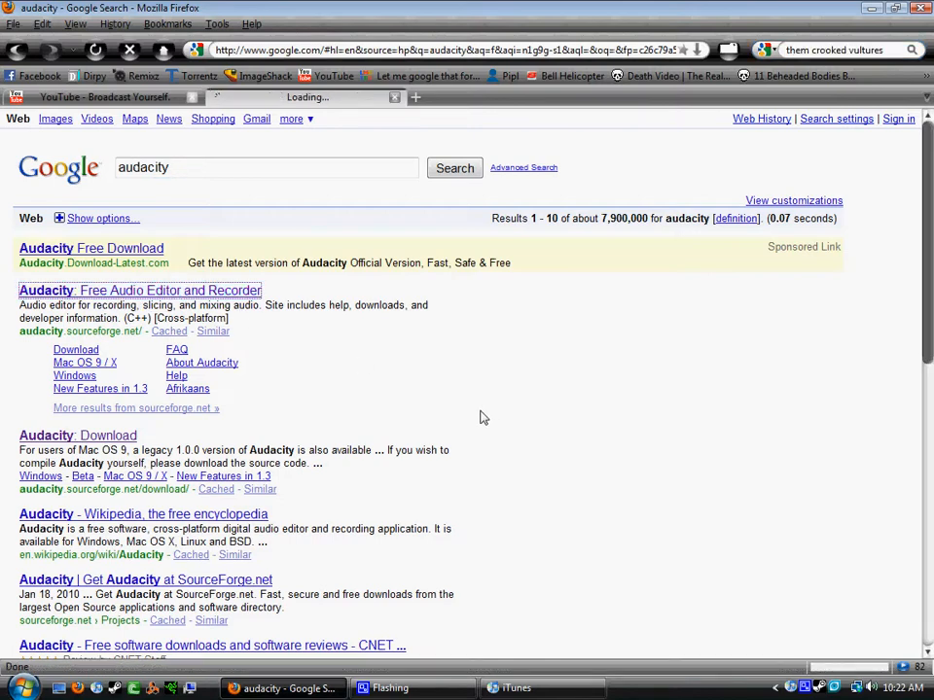
pyautogui.click(140, 290)
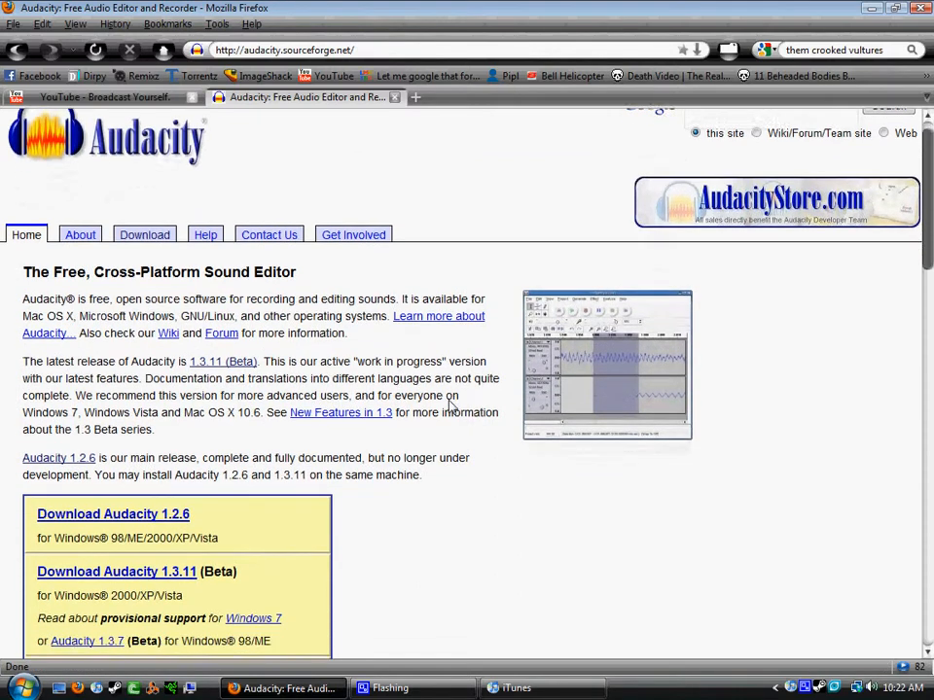
pyautogui.scroll(-3)
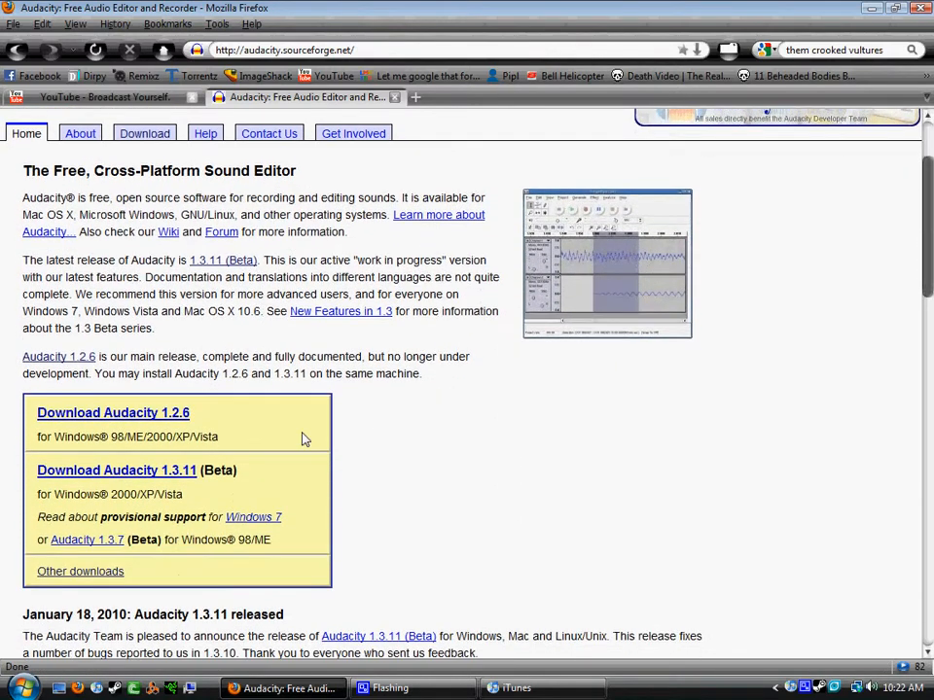
pyautogui.moveTo(166, 480)
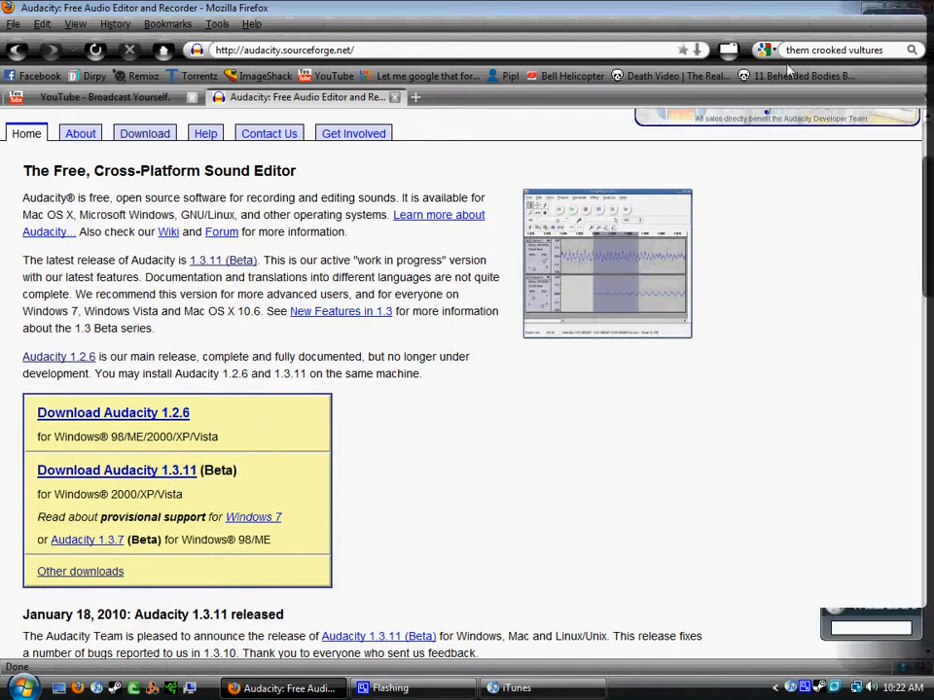
pyautogui.click(505, 689)
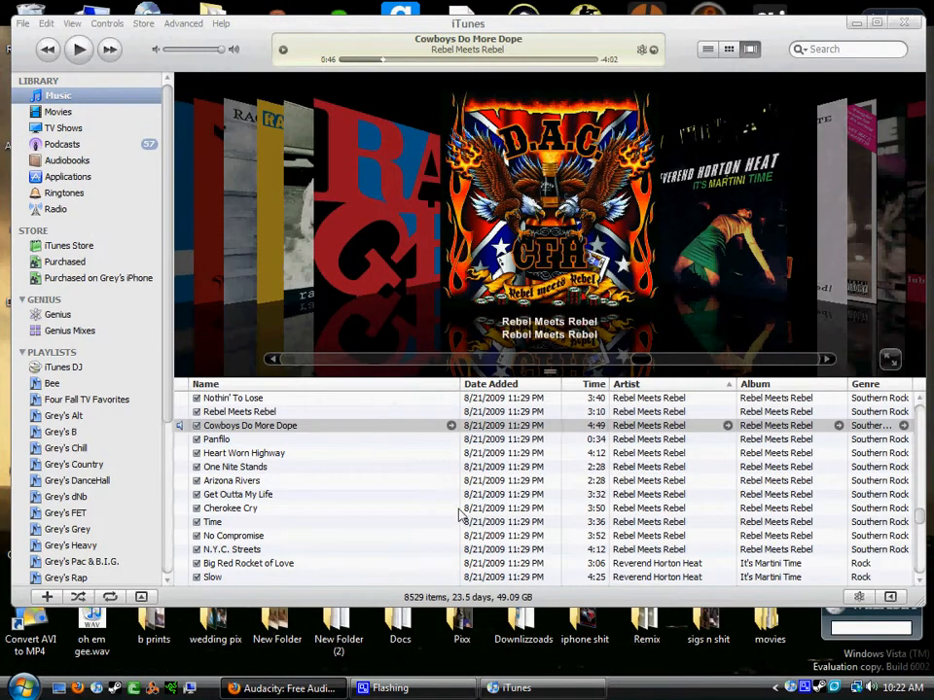
pyautogui.moveTo(368, 428)
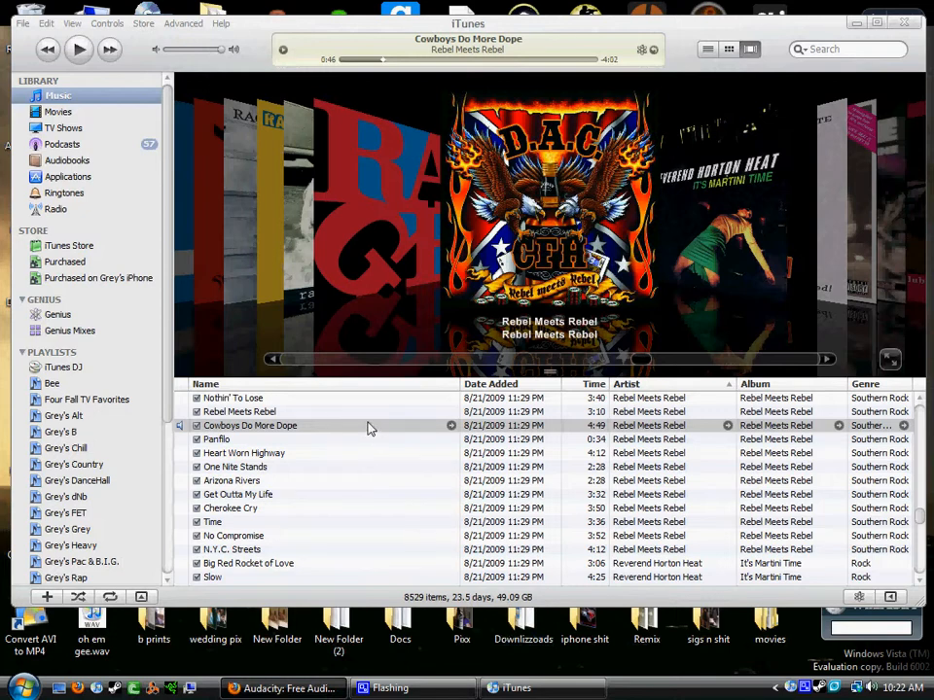
# - Show the Cowboys Do More Dope MP3 in its Rebel Meets Rebel album folder via Windows Explorer
pyautogui.rightClick(249, 424)
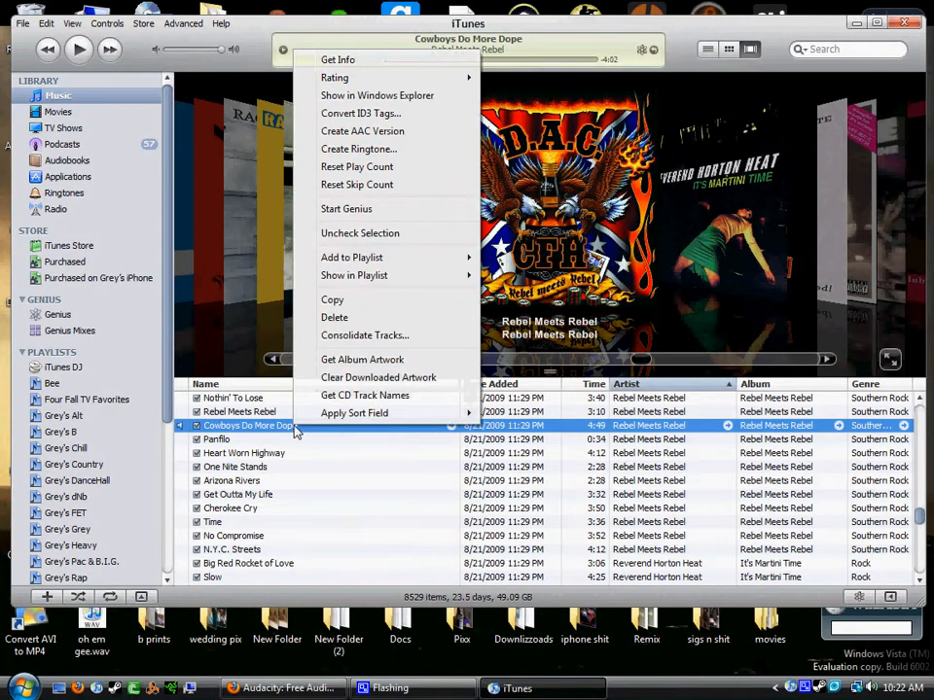
pyautogui.moveTo(568, 222)
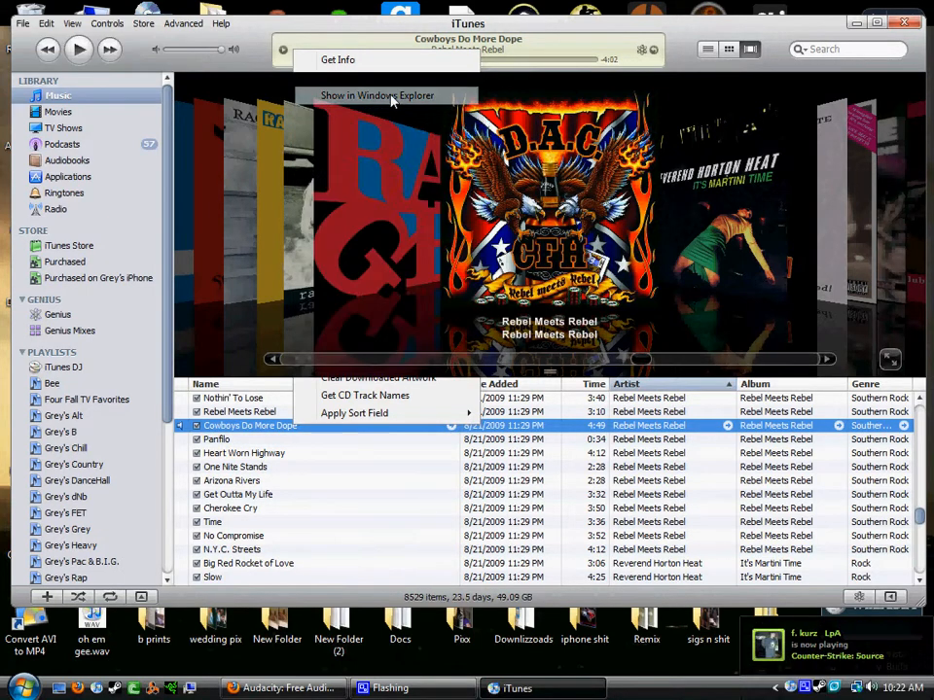
pyautogui.click(378, 95)
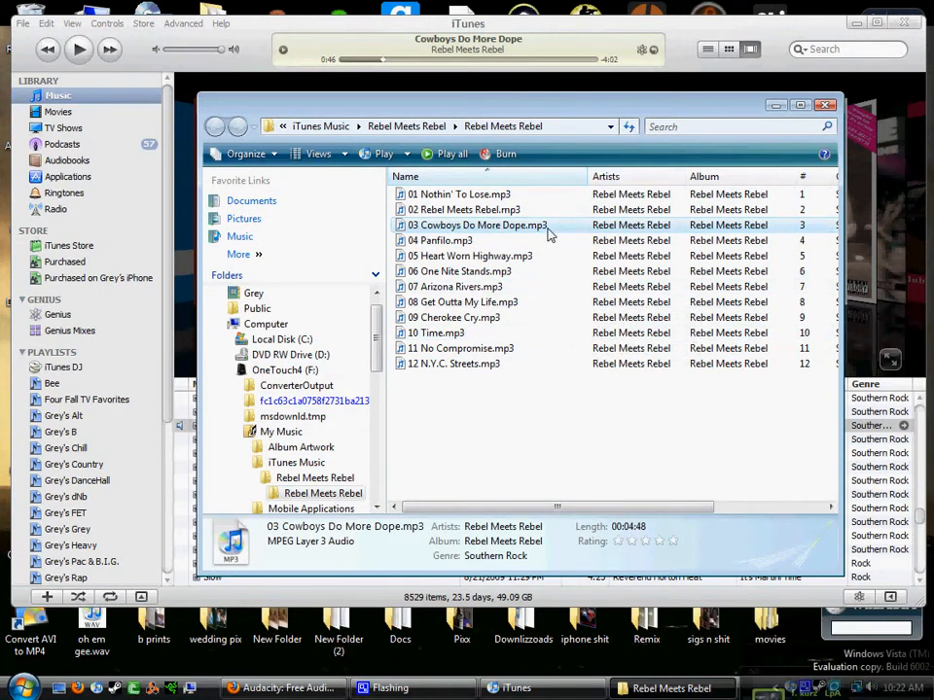
pyautogui.moveTo(549, 232)
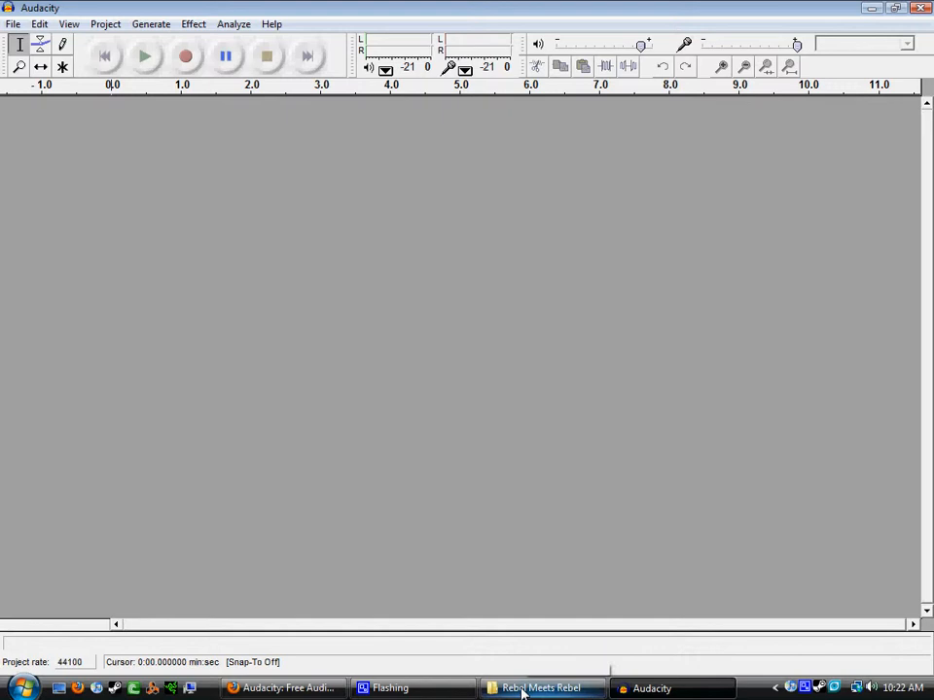
# - Bring the album folder window forward beside the empty Audacity project
pyautogui.click(541, 689)
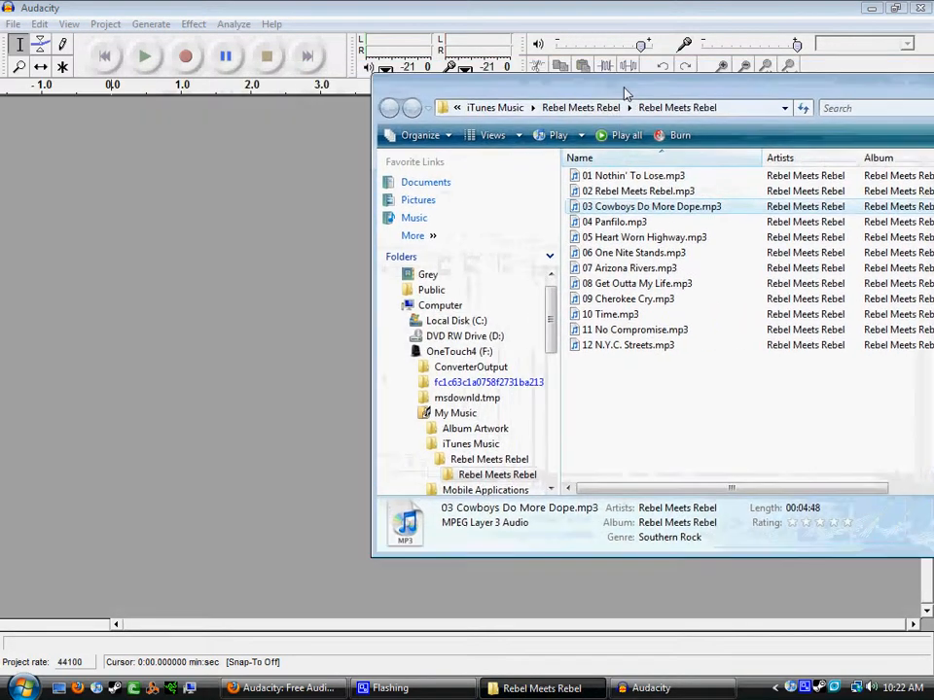
pyautogui.moveTo(226, 245)
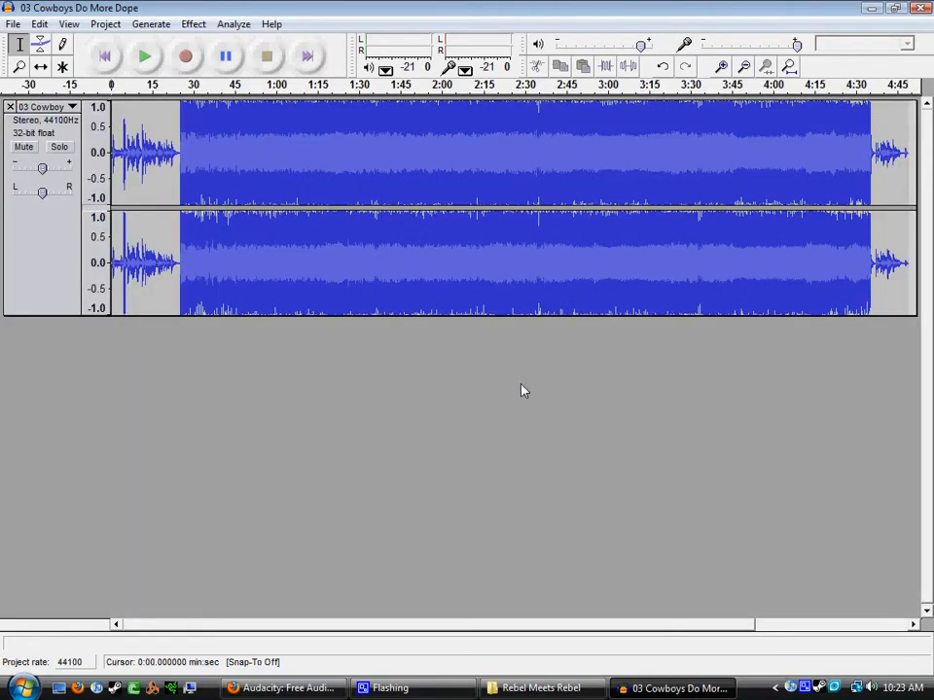
pyautogui.moveTo(498, 379)
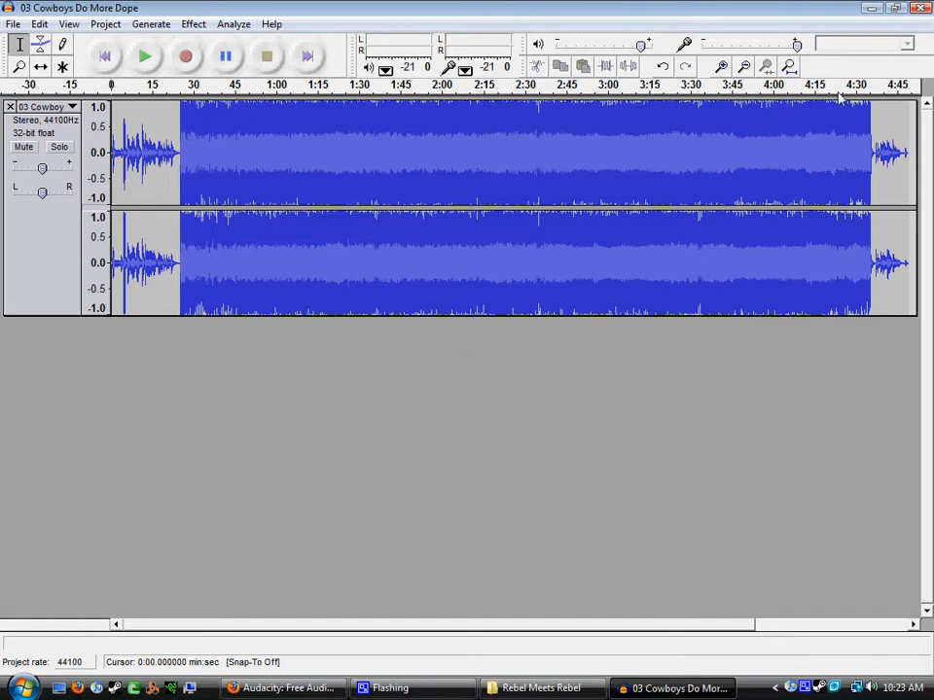
pyautogui.moveTo(146, 85)
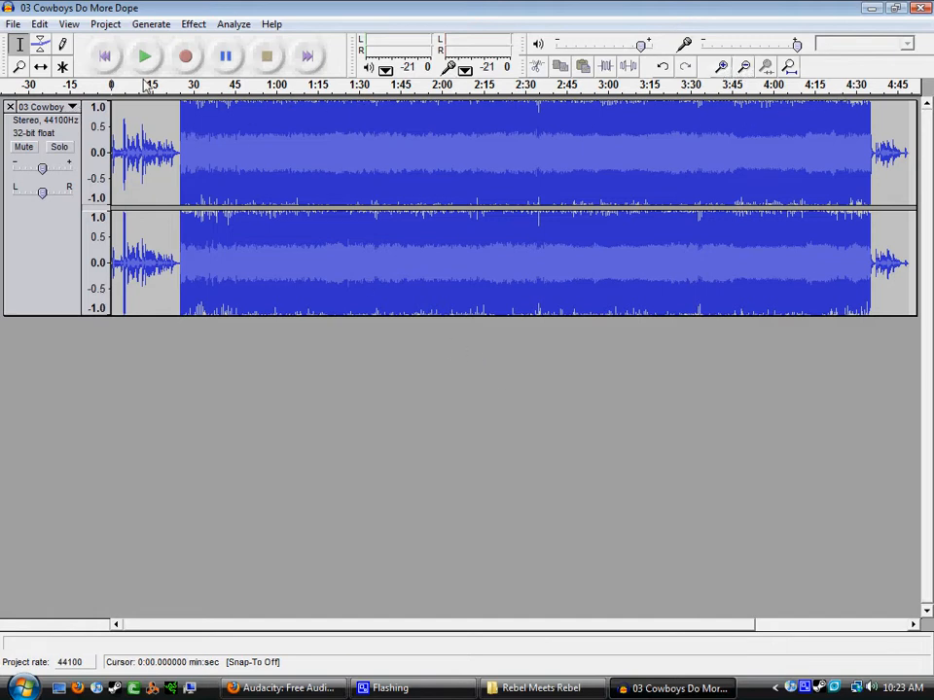
# - Zoom in on the waveform, select the song's quiet opening section and preview it before stopping playback
pyautogui.click(722, 67)
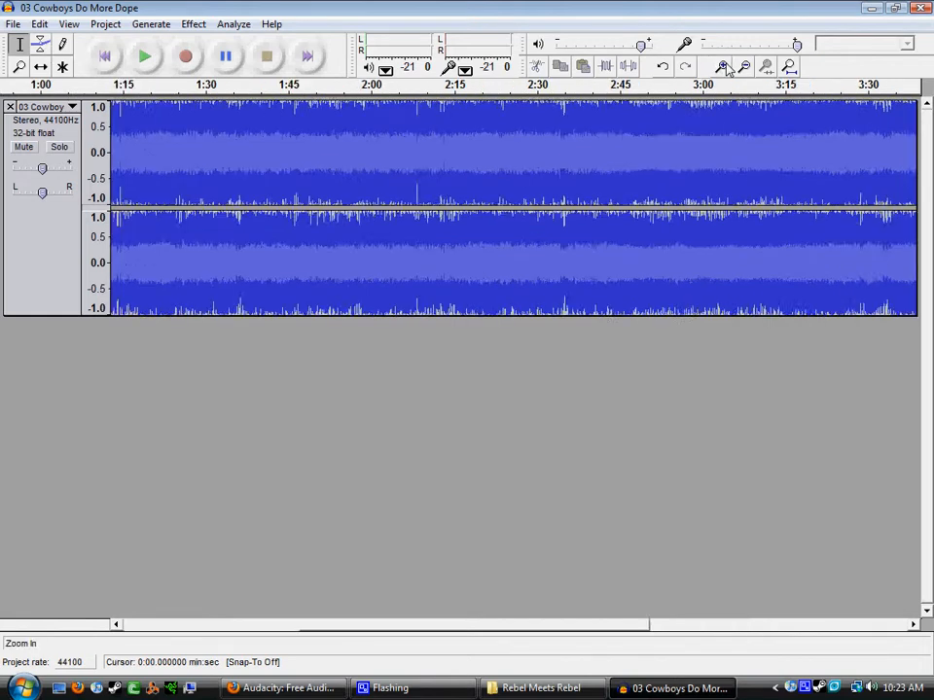
pyautogui.click(744, 66)
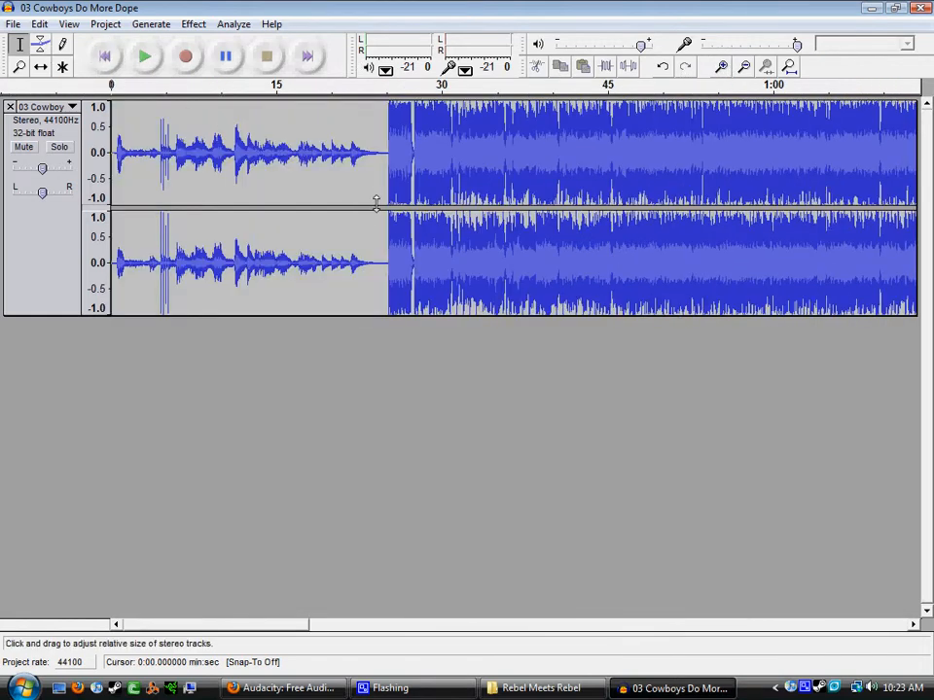
pyautogui.moveTo(156, 156); pyautogui.dragTo(386, 156)
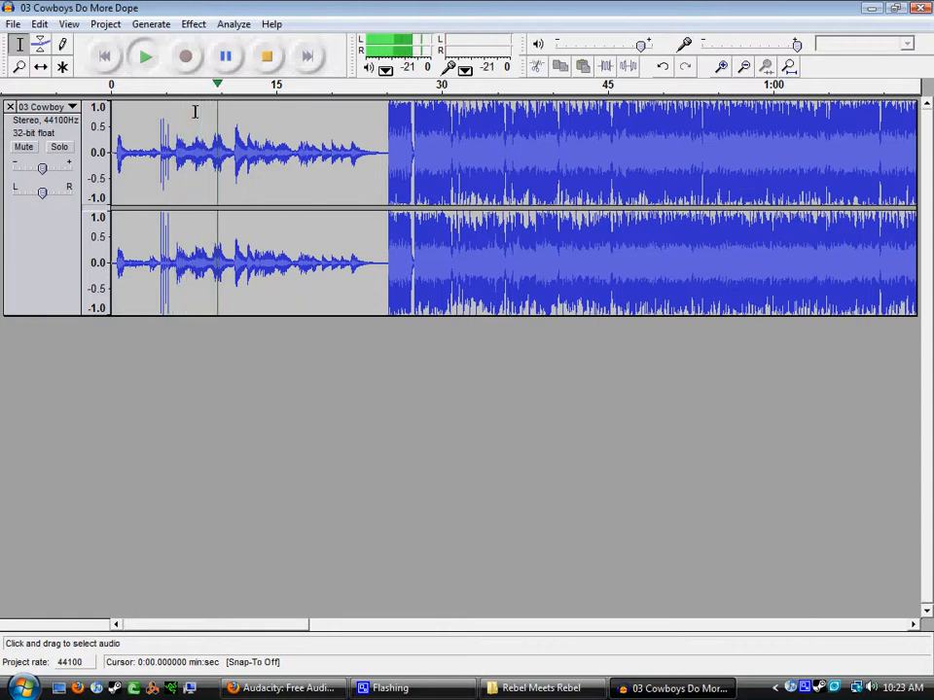
pyautogui.click(225, 54)
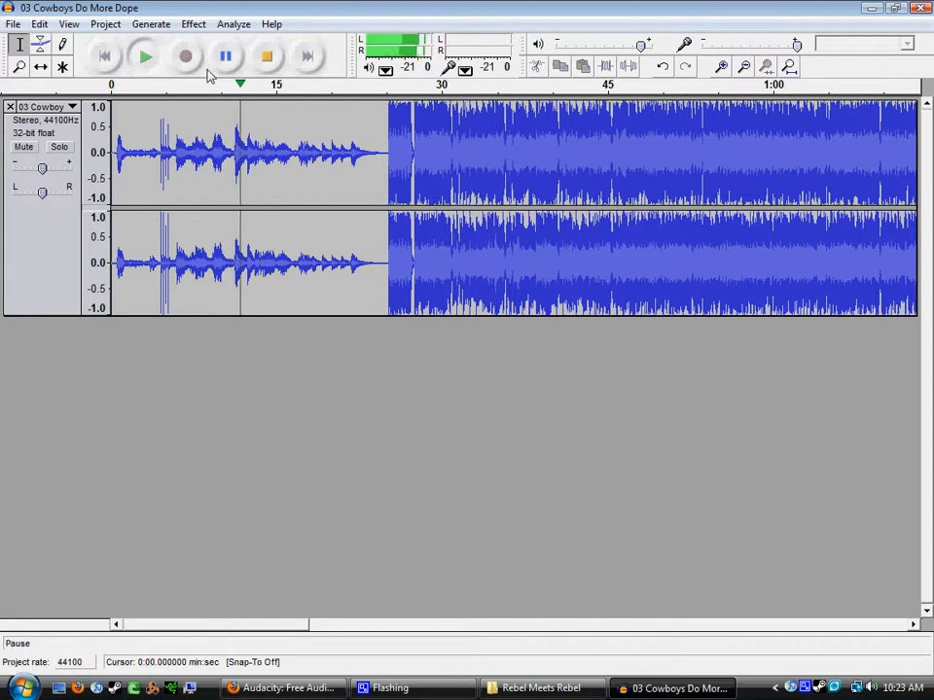
pyautogui.click(265, 55)
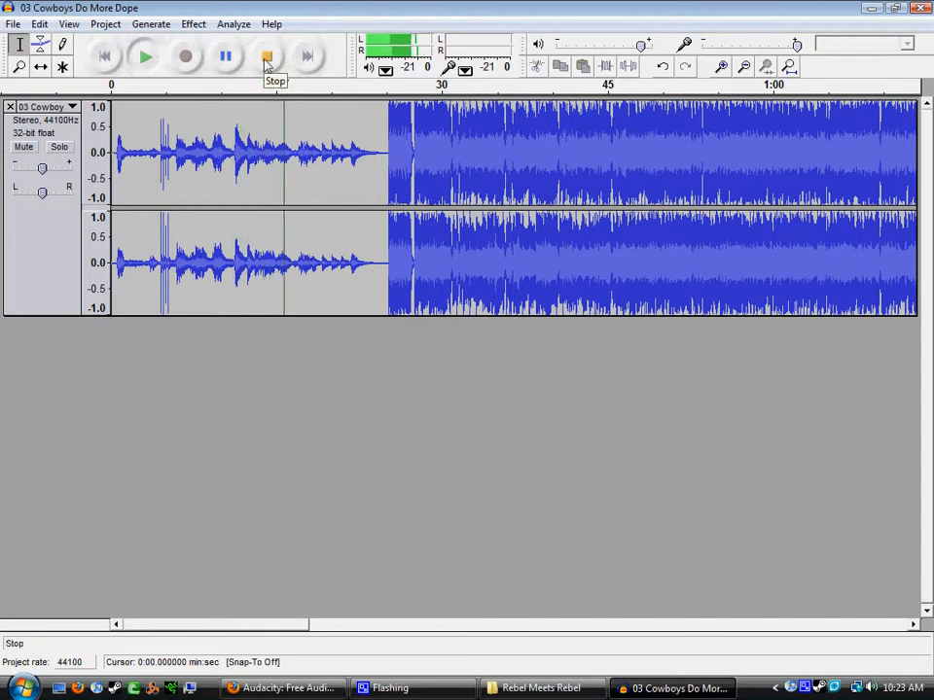
pyautogui.click(266, 55)
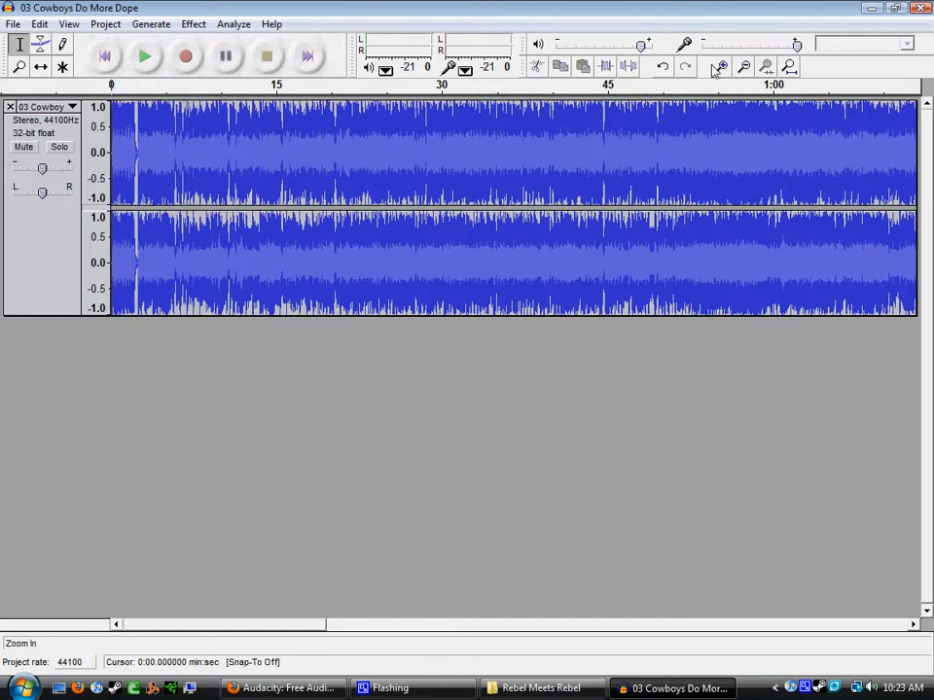
# - Select and trim the leading silence, leaving a roughly 30-second clip fitted in the window
pyautogui.click(720, 66)
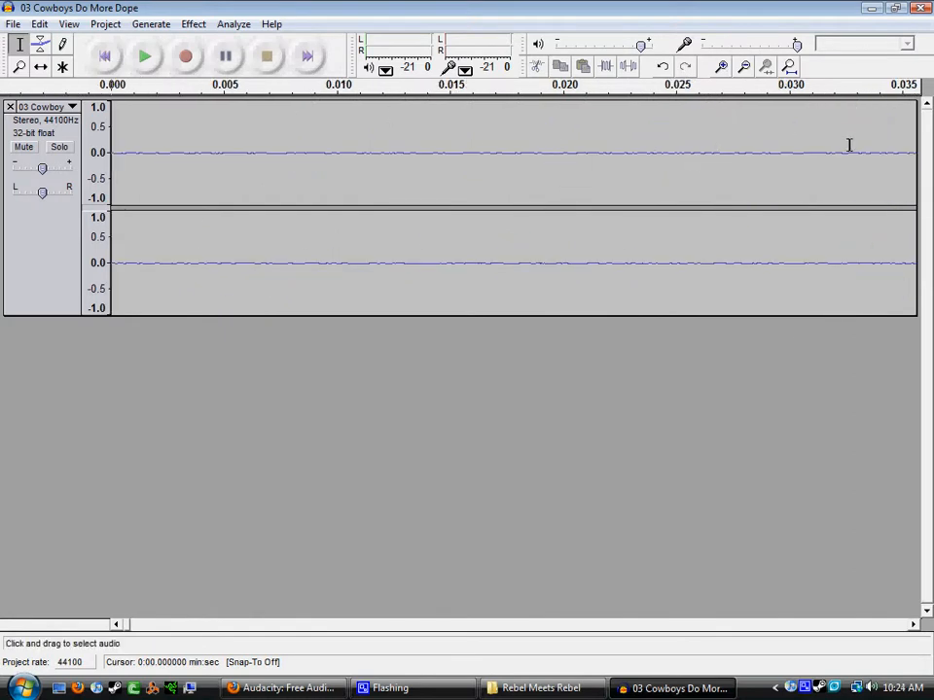
pyautogui.click(743, 66)
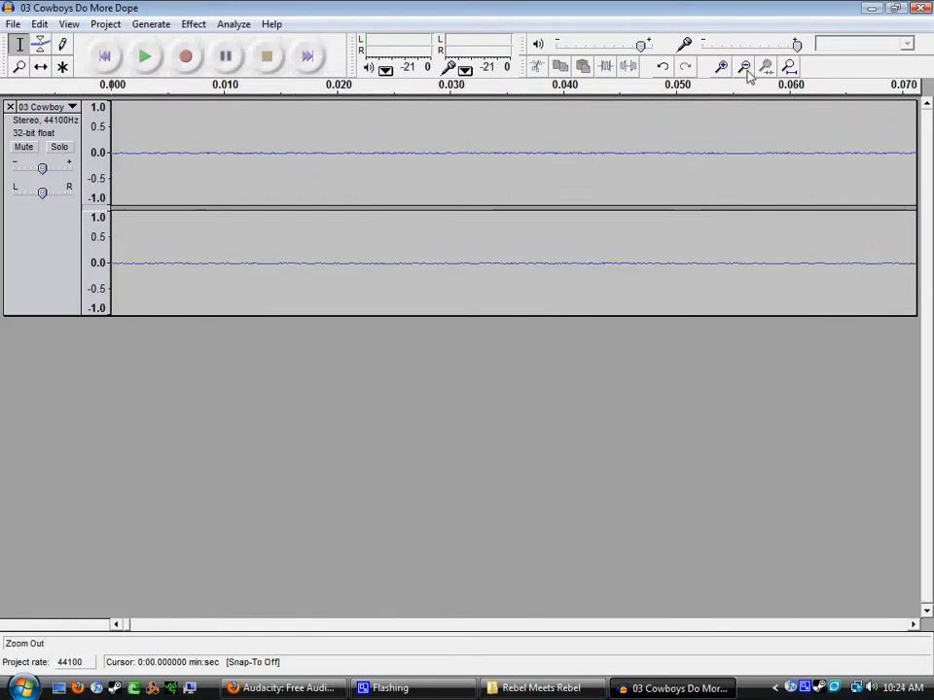
pyautogui.click(743, 66)
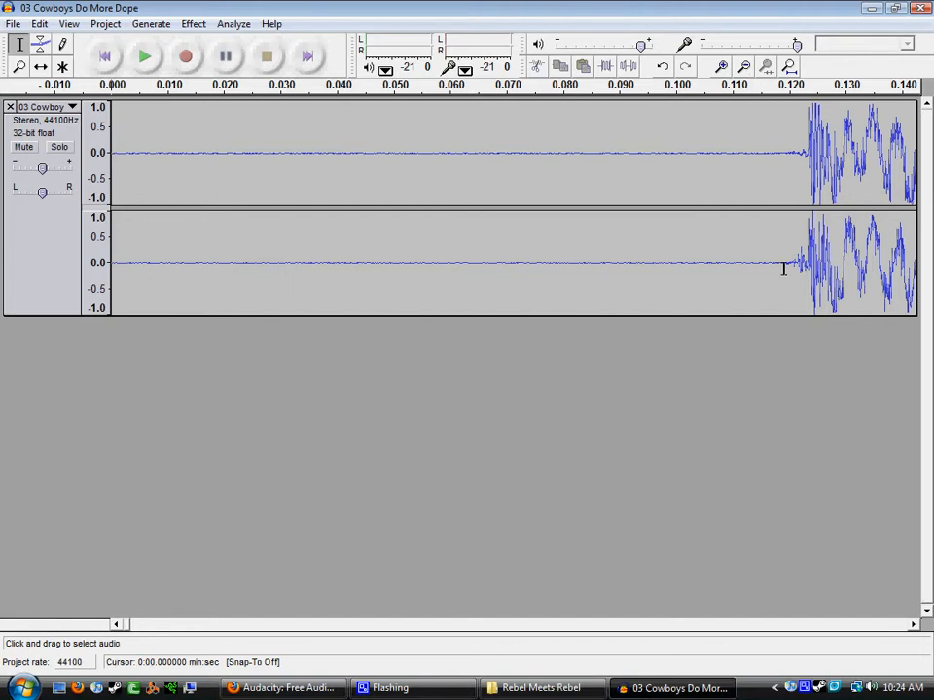
pyautogui.moveTo(113, 156); pyautogui.dragTo(788, 262)
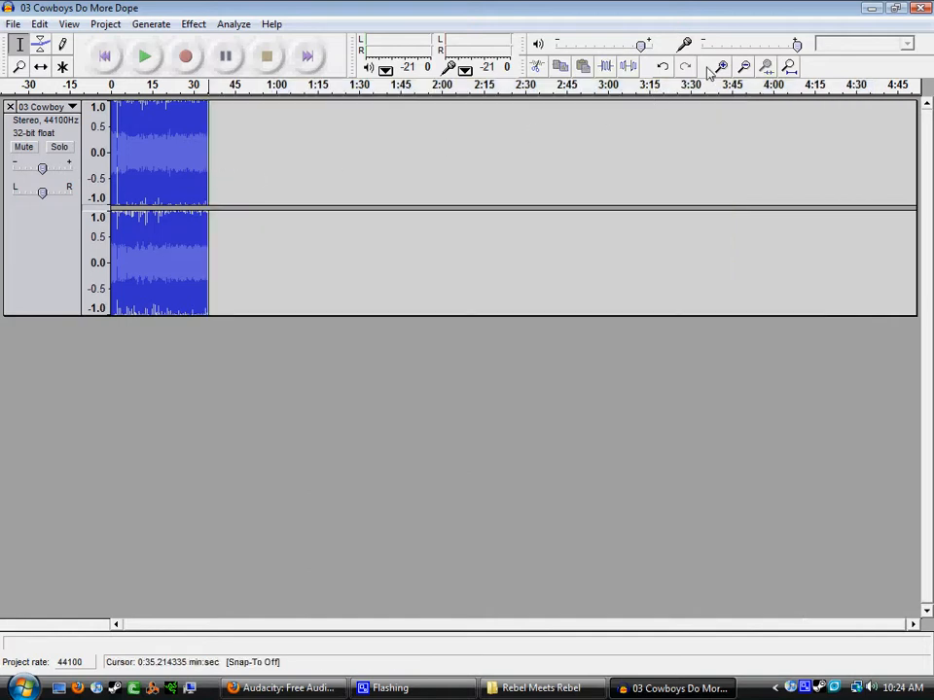
pyautogui.click(722, 67)
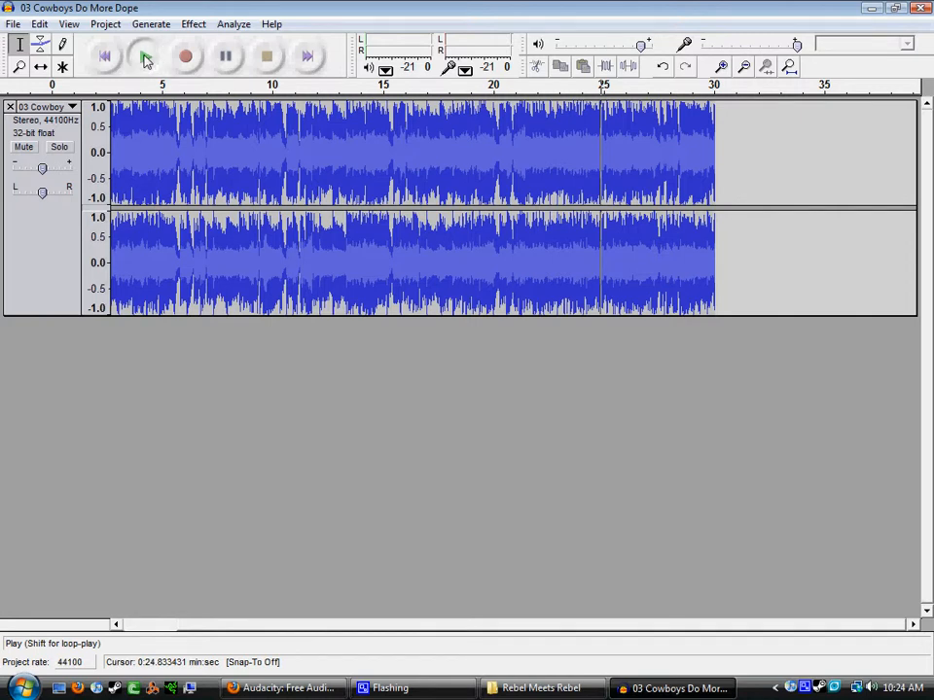
# - Play the clip and use the Envelope Tool to taper its last few seconds down to silence
pyautogui.click(144, 55)
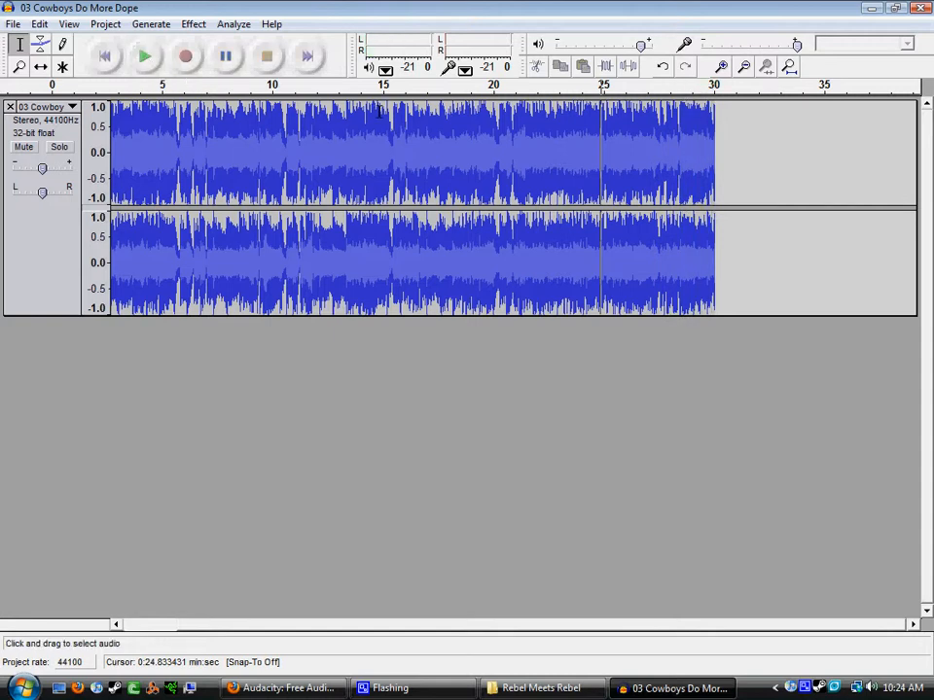
pyautogui.click(39, 43)
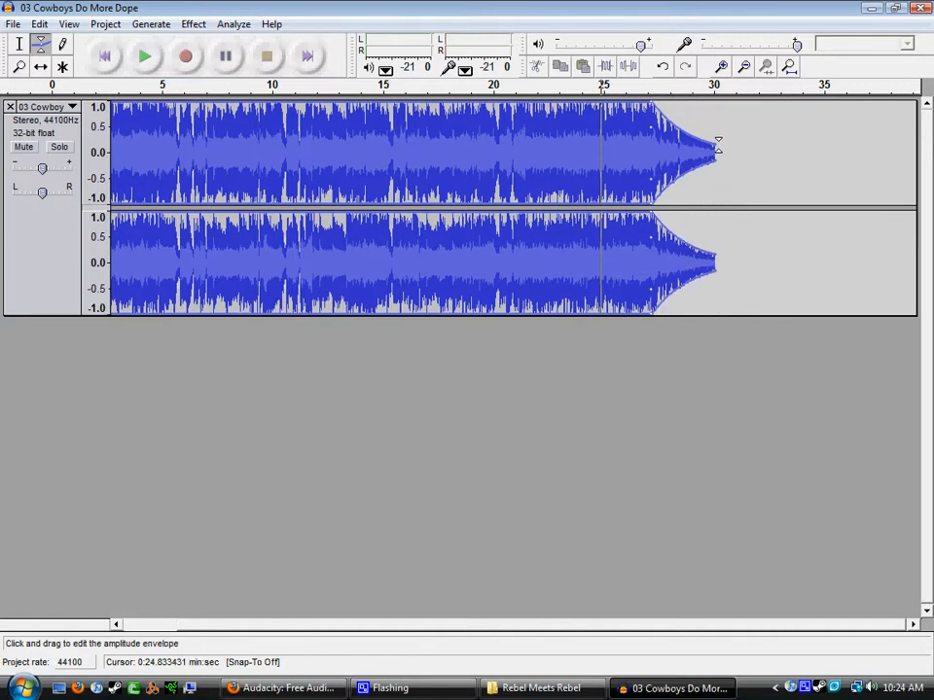
pyautogui.click(40, 43)
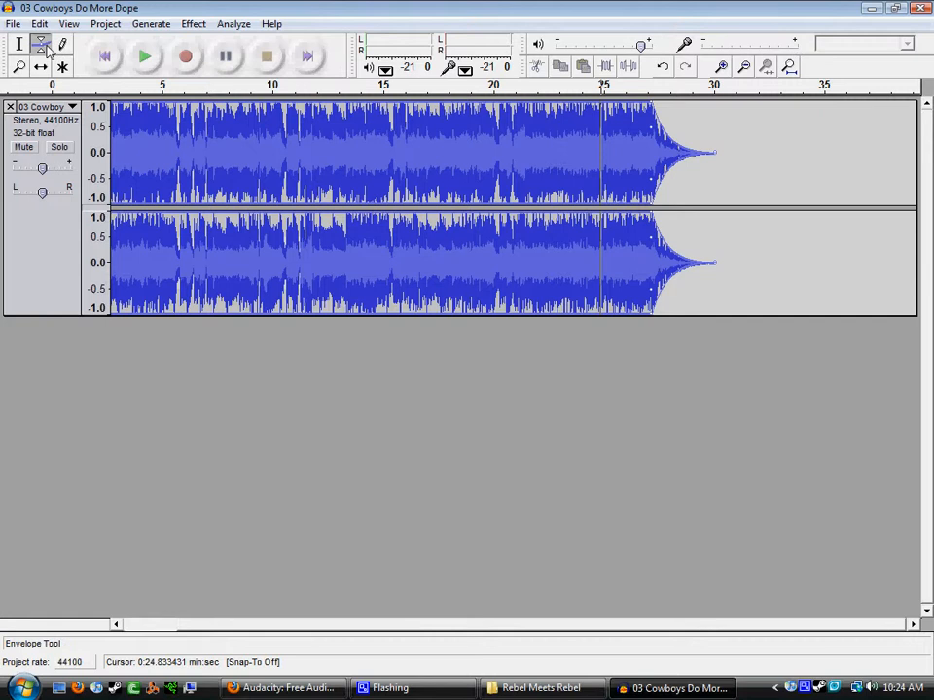
pyautogui.click(41, 43)
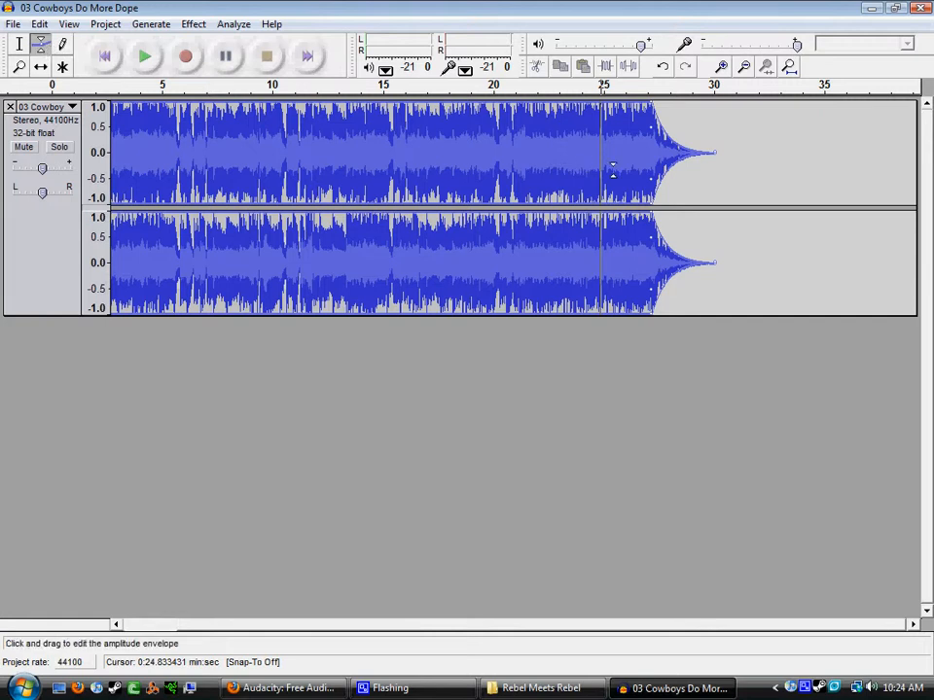
pyautogui.moveTo(574, 146)
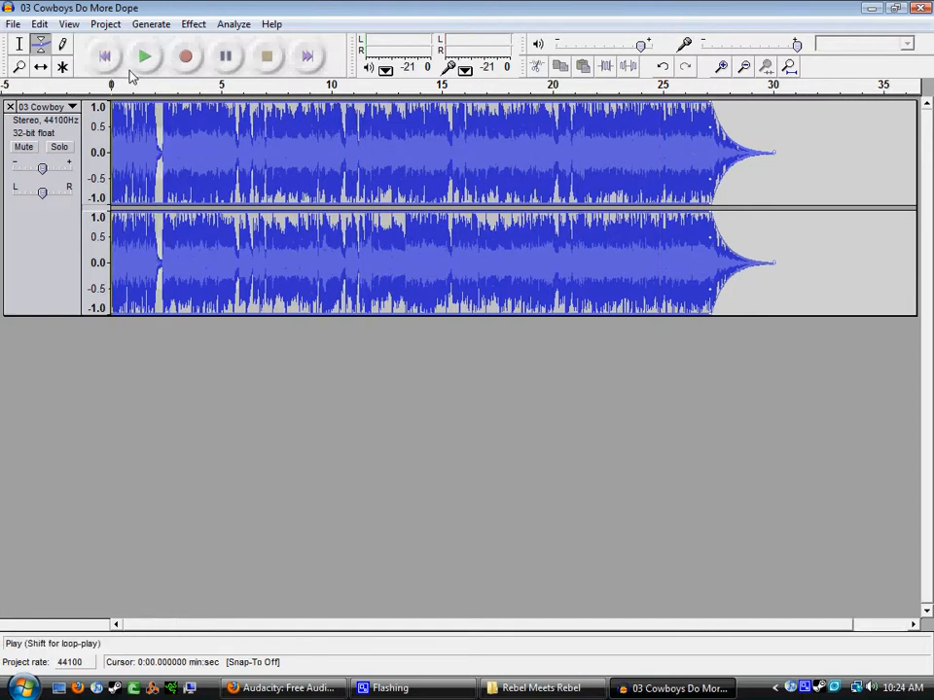
pyautogui.moveTo(144, 56)
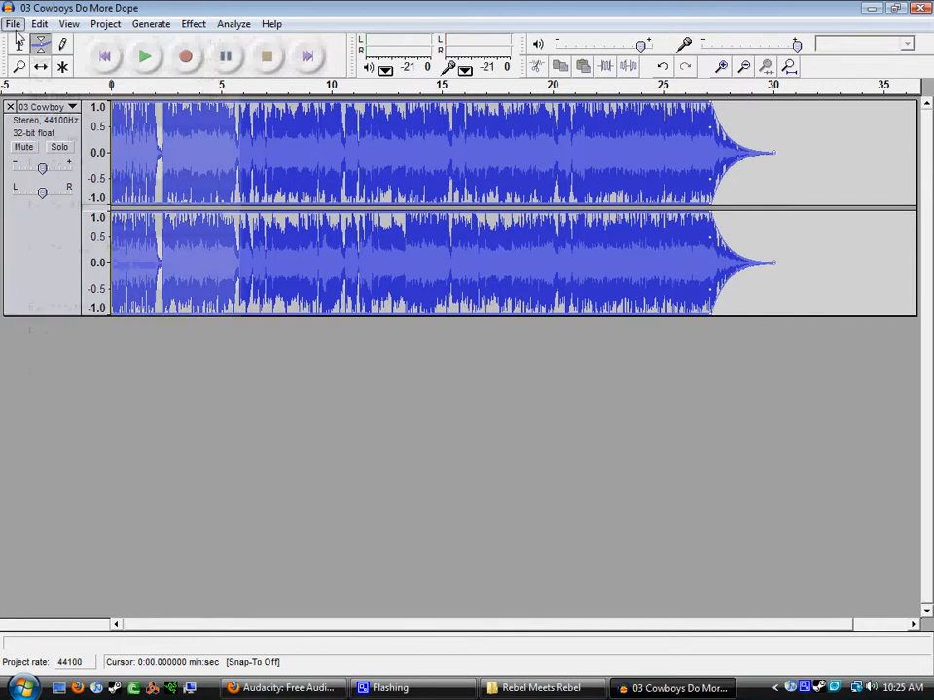
# - Export the faded clip to the Desktop as Cowboys Do More Dope.wav
pyautogui.click(14, 23)
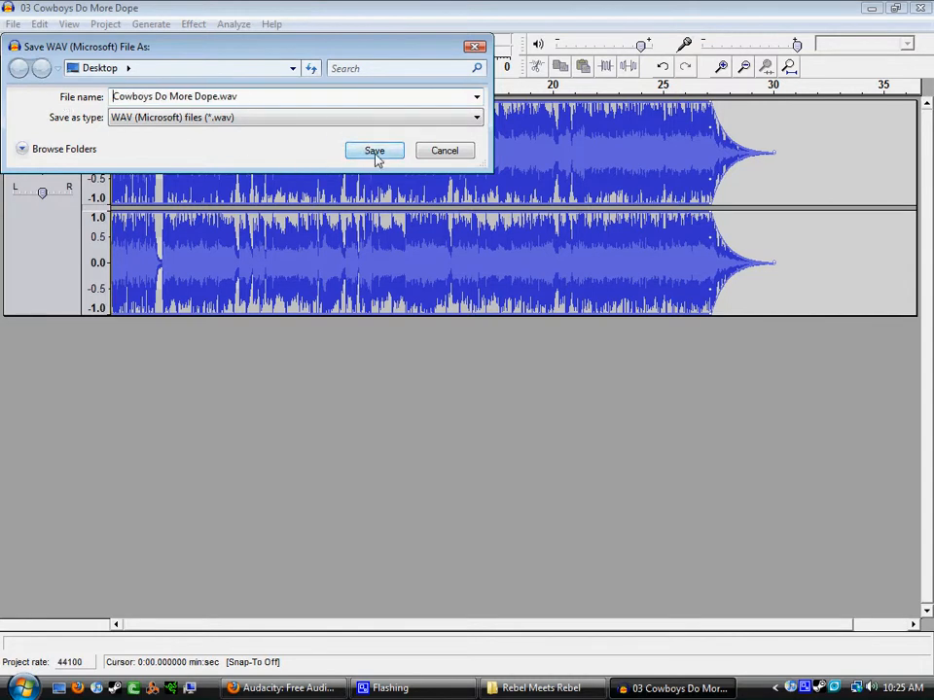
pyautogui.click(374, 149)
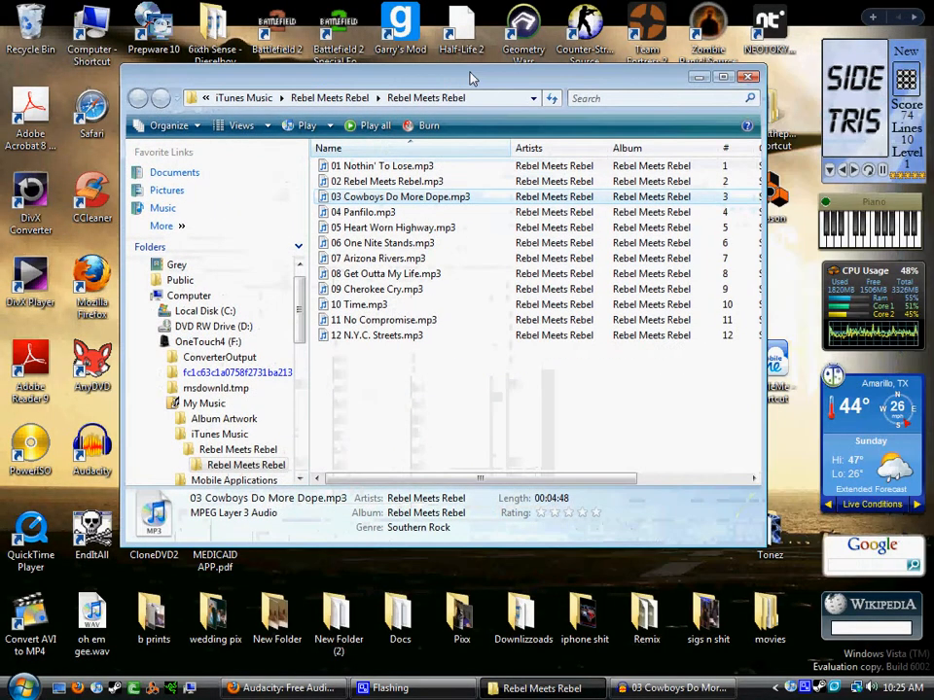
# - Close the album folder and drag the desktop WAV clip onto iTunes to add it
pyautogui.click(244, 97)
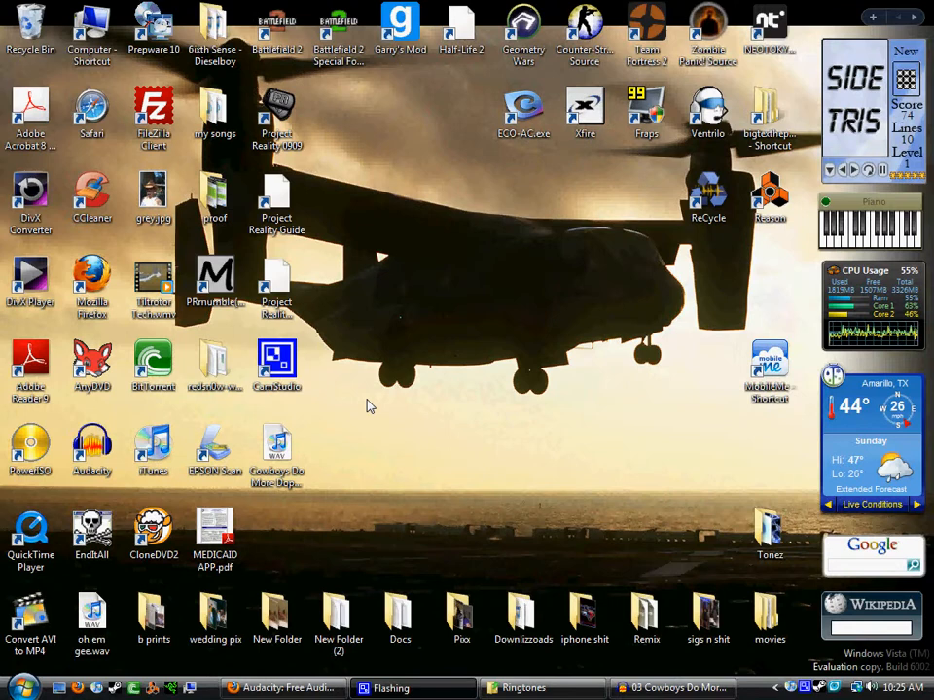
pyautogui.moveTo(277, 448); pyautogui.dragTo(463, 291)
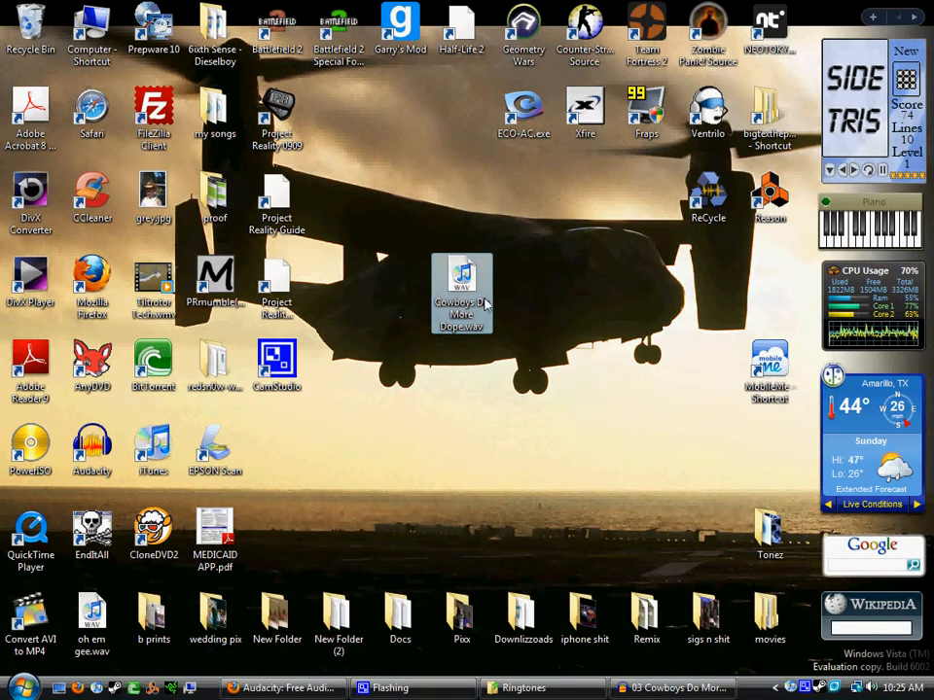
pyautogui.moveTo(463, 292); pyautogui.dragTo(276, 463)
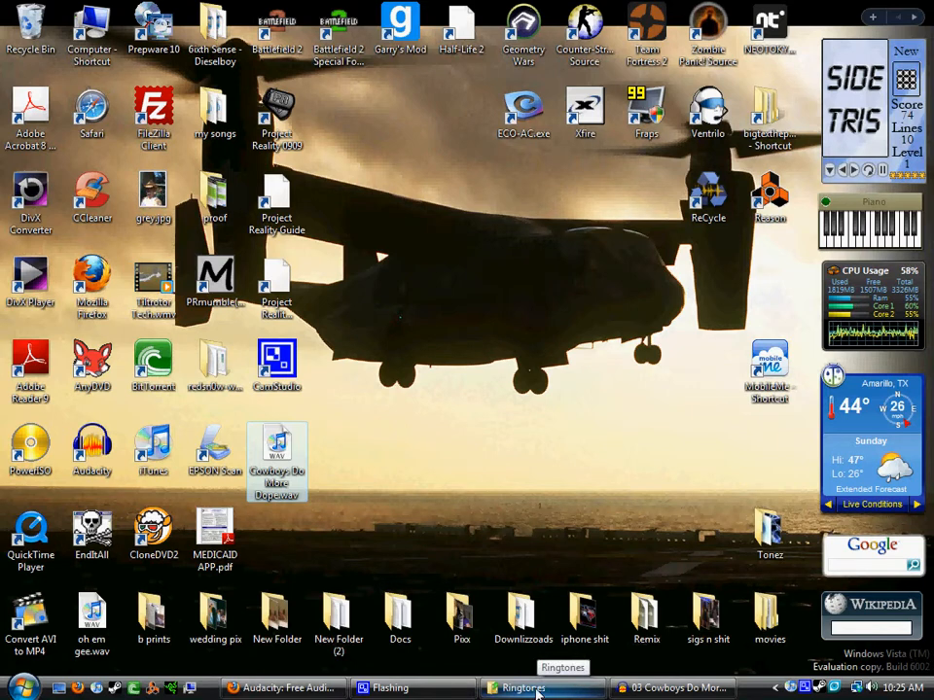
pyautogui.moveTo(693, 665)
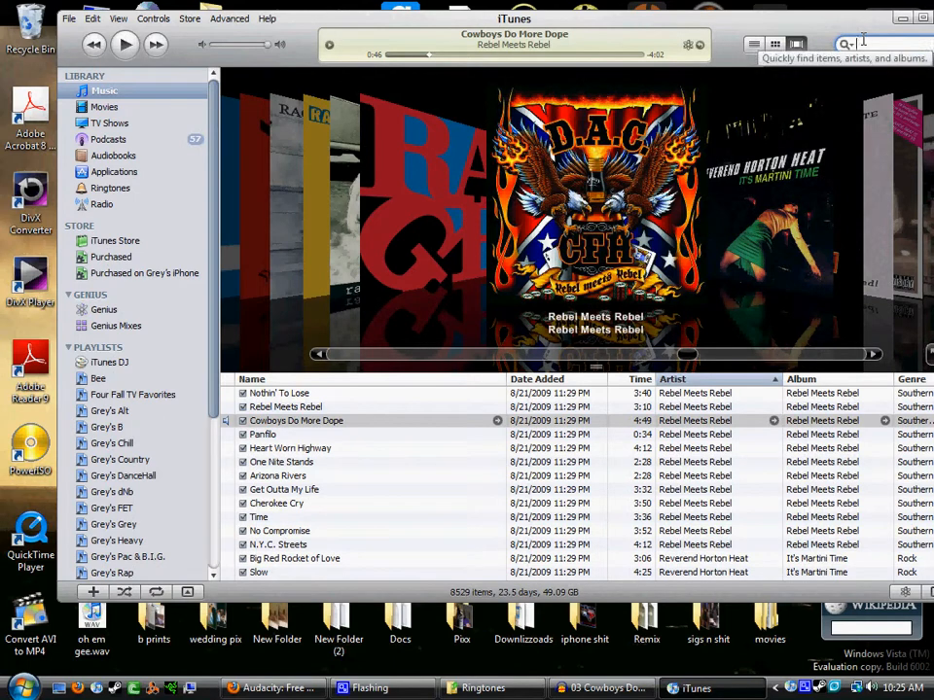
# - Search the library for 'cowboys' and select the new 0:30 Cowboys Do More Dope track
pyautogui.write('cowboys dope')
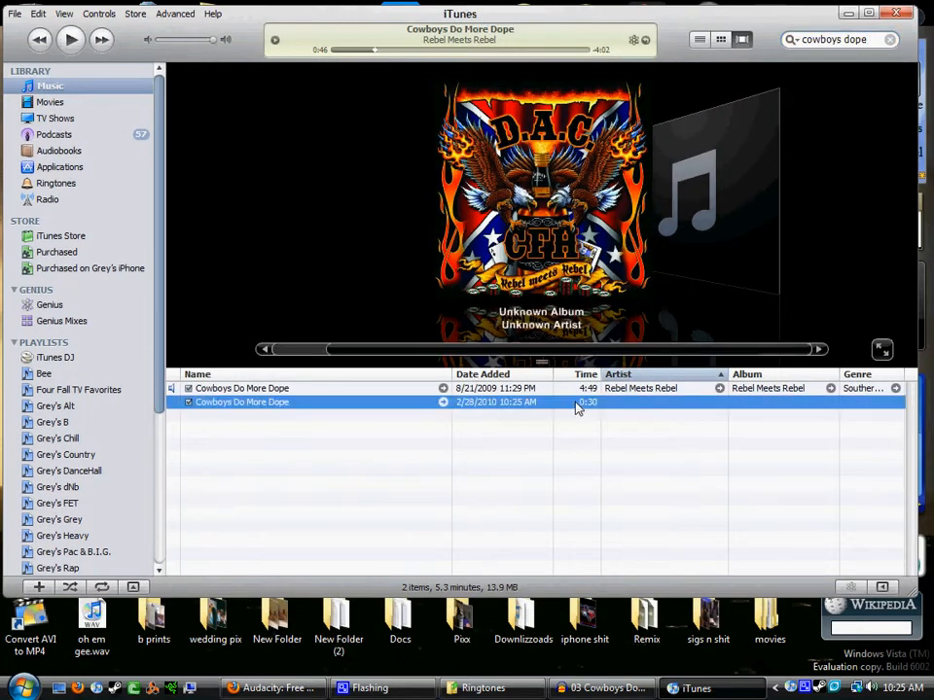
pyautogui.click(241, 389)
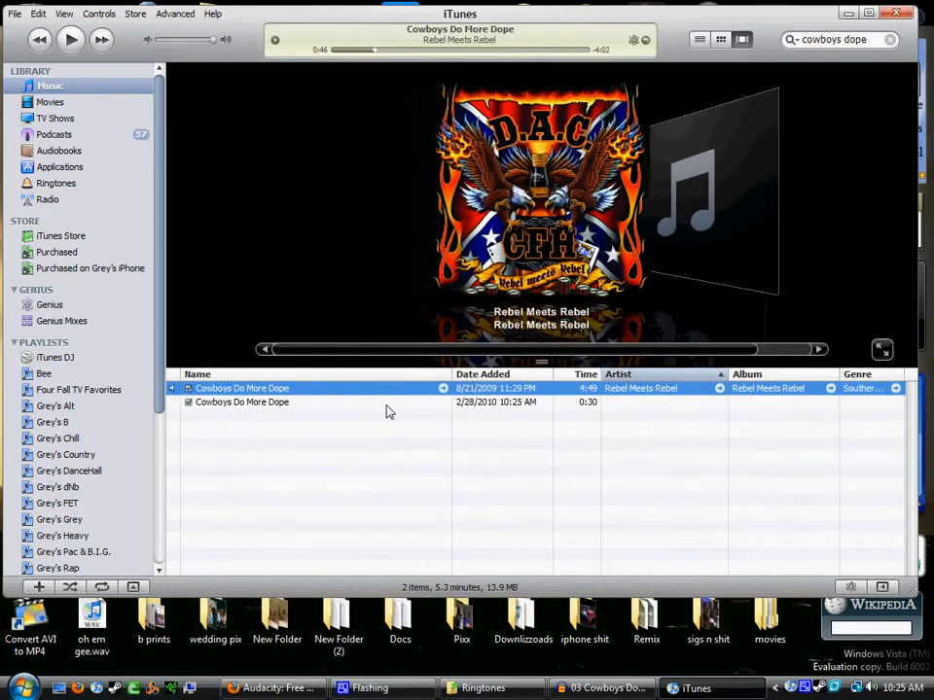
# - Create an AAC version of the 30-second clip and compare the AAC and WAV copies' details
pyautogui.rightClick(241, 401)
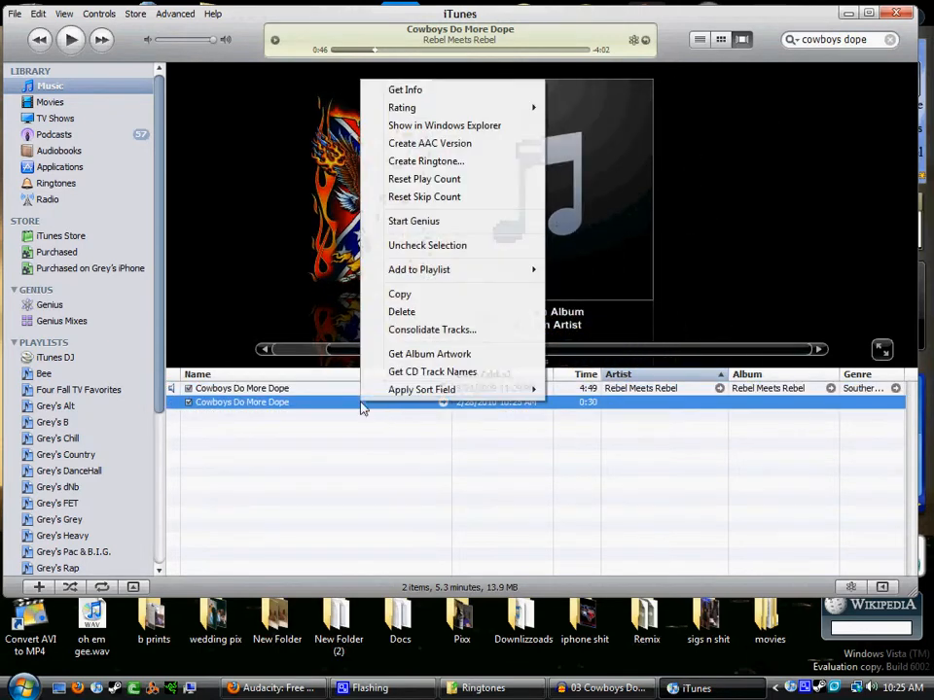
pyautogui.moveTo(438, 144)
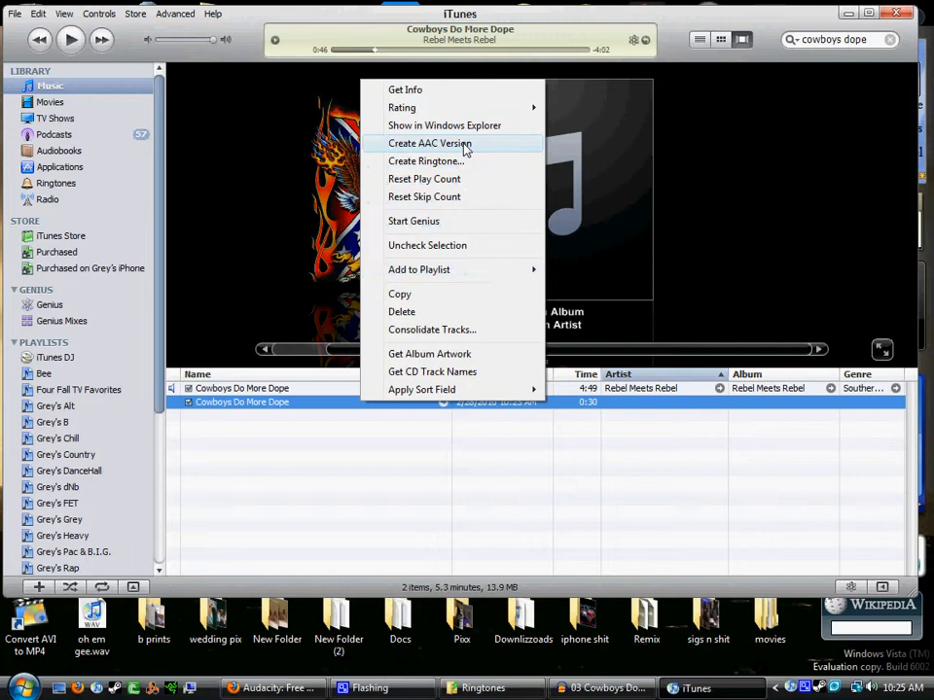
pyautogui.click(428, 144)
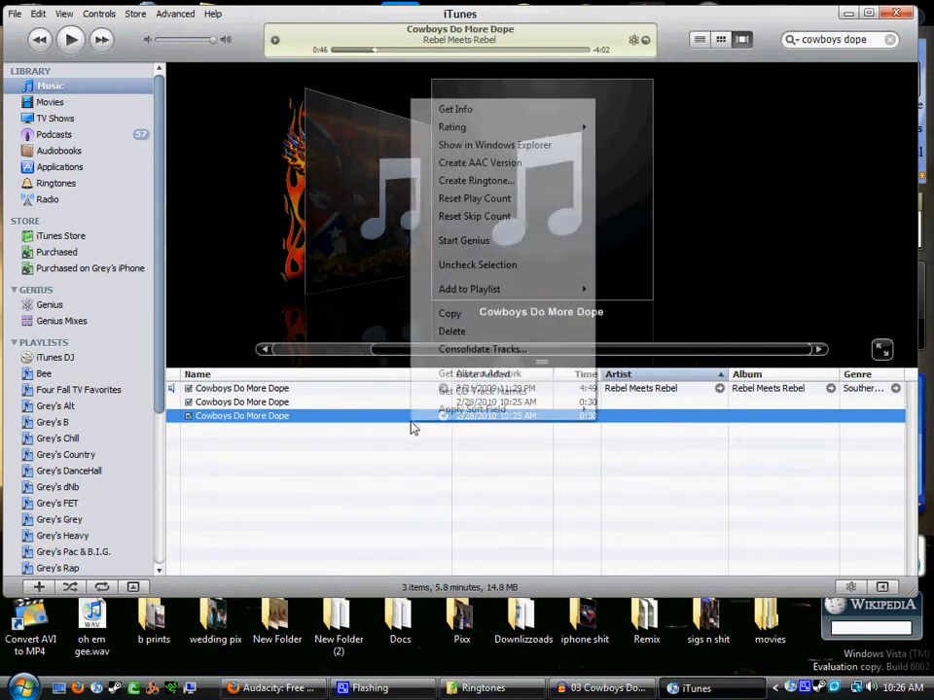
pyautogui.click(455, 109)
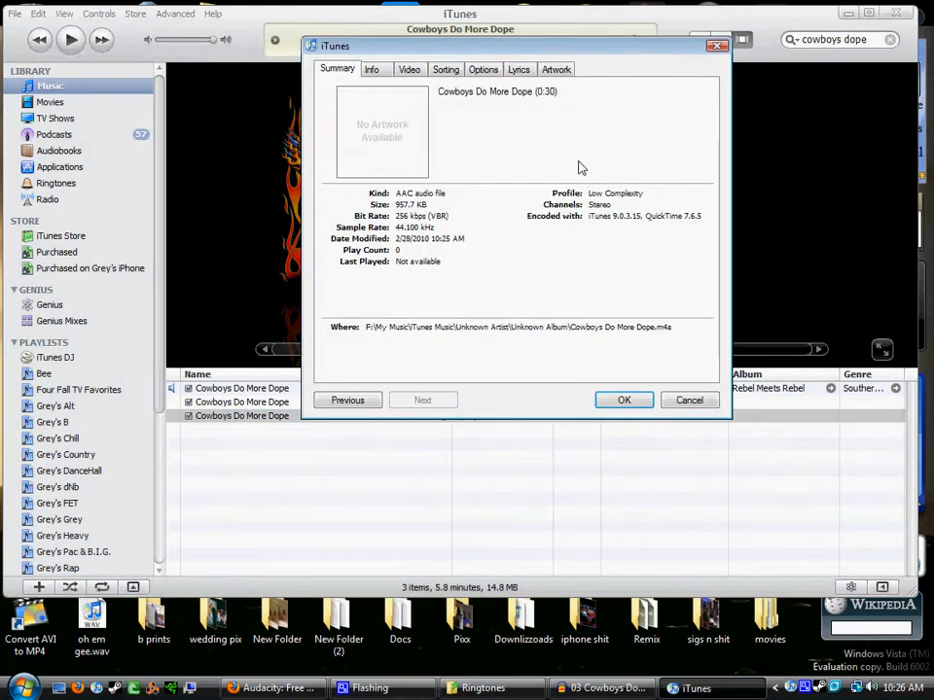
pyautogui.moveTo(668, 343)
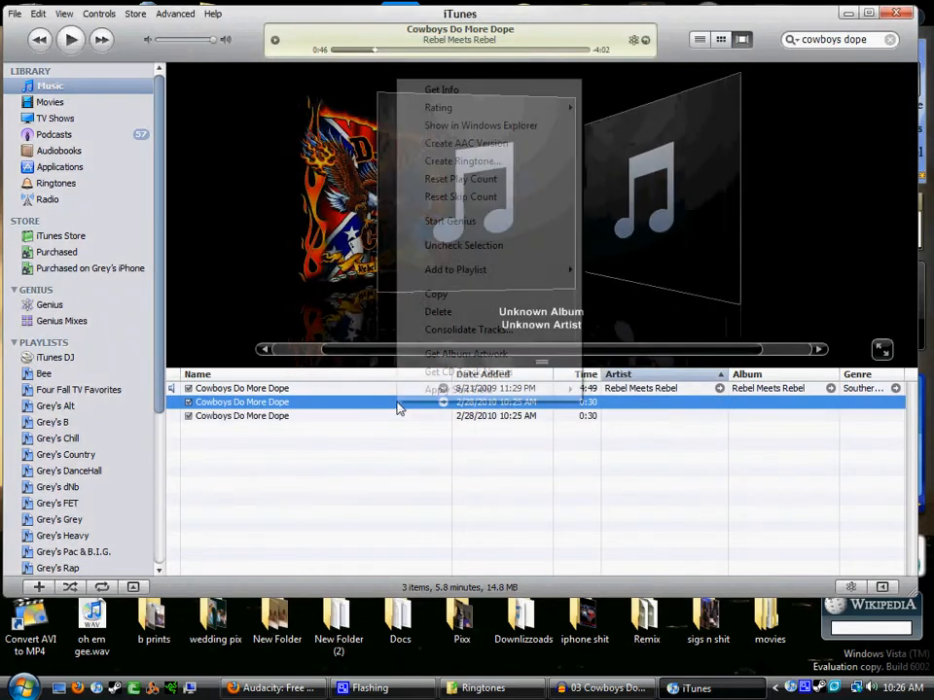
pyautogui.click(442, 89)
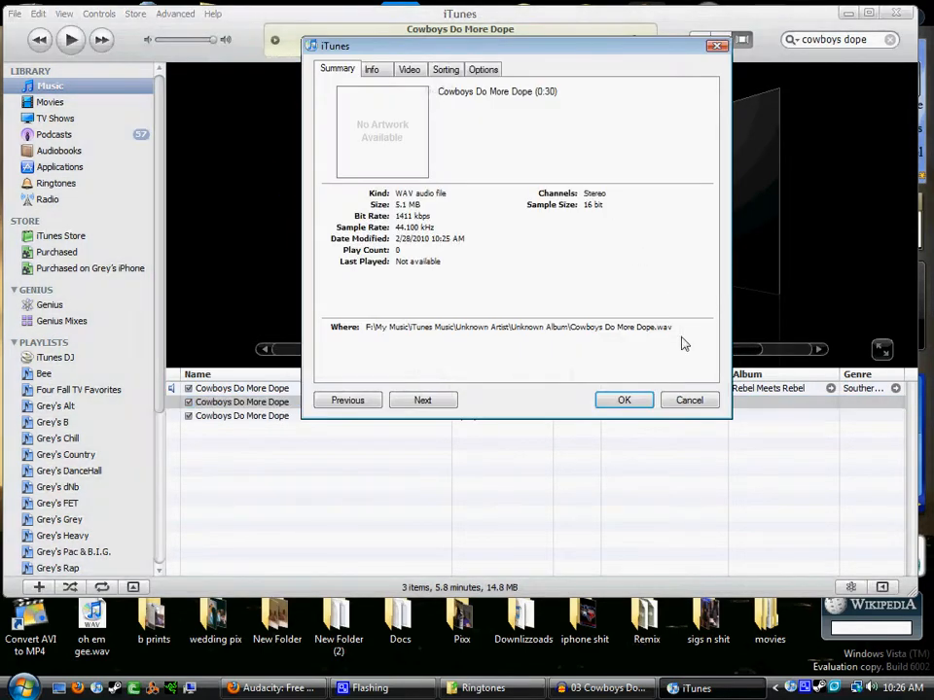
pyautogui.click(623, 401)
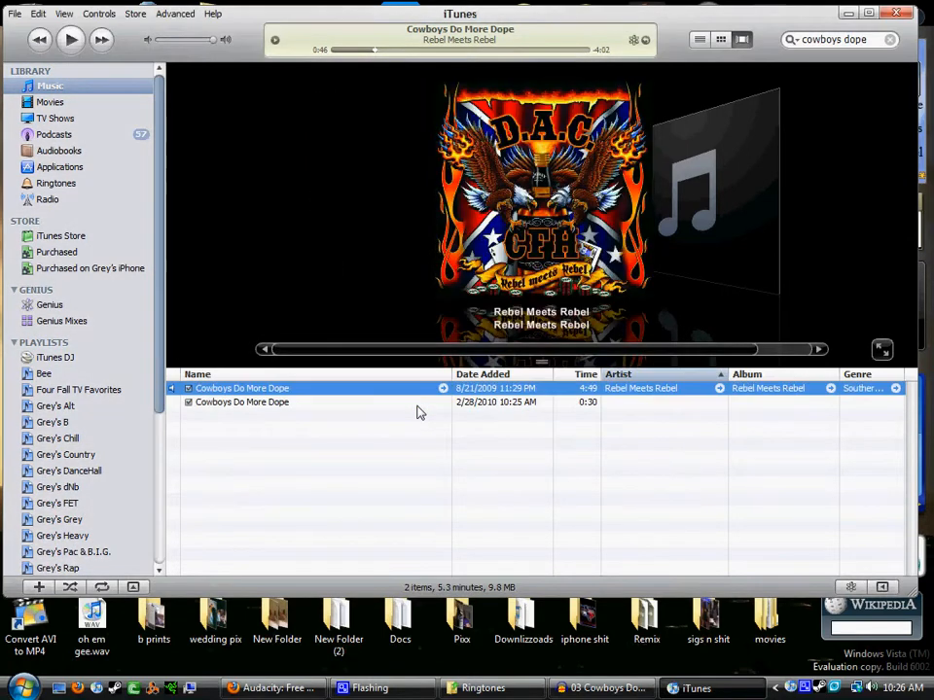
# - Show the remaining AAC clip's file in the iTunes Music folder in Explorer
pyautogui.rightClick(241, 401)
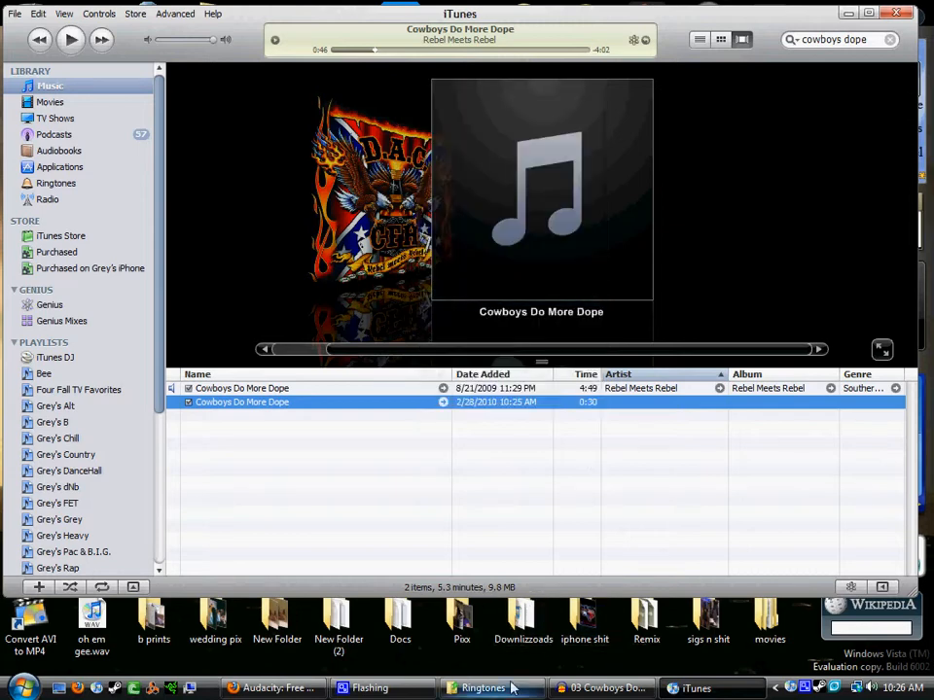
pyautogui.click(482, 689)
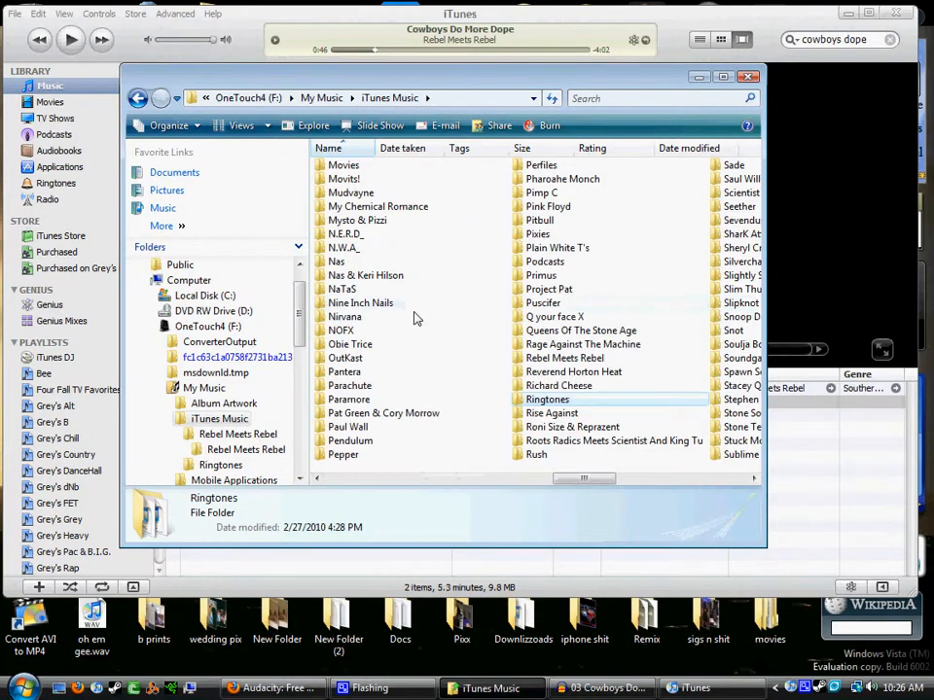
pyautogui.moveTo(547, 401)
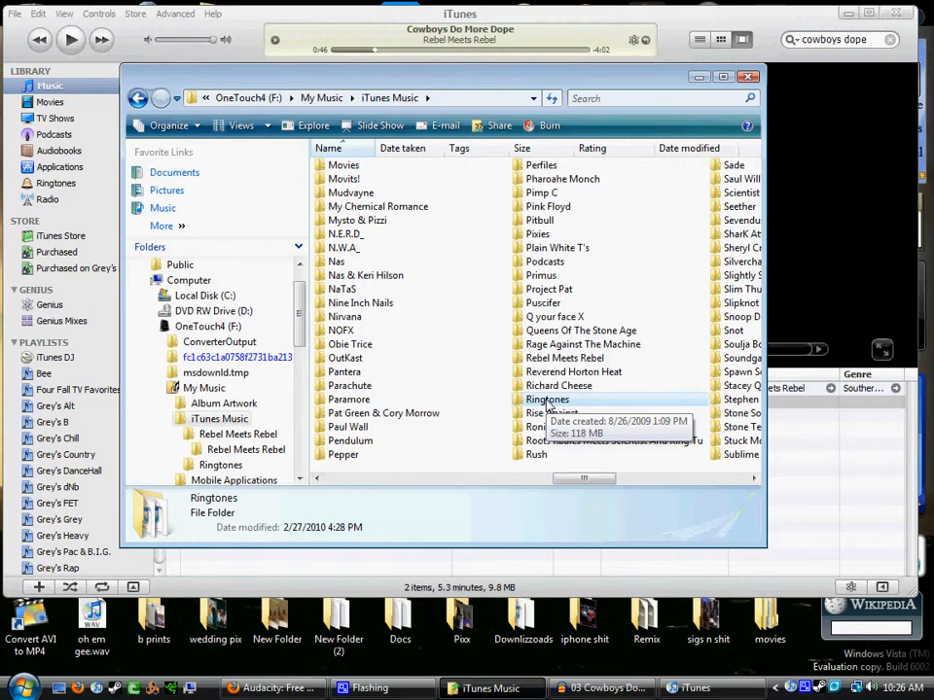
# - Enter the Ringtones folder inside iTunes Music
pyautogui.doubleClick(549, 401)
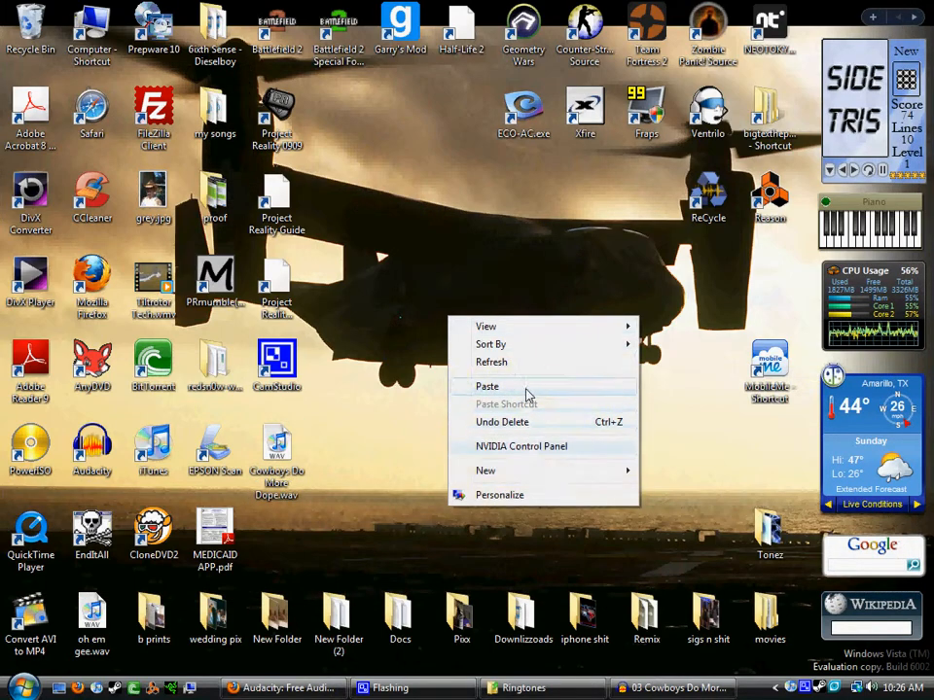
# - Paste the AAC clip on the desktop, rename it Cowboys Do More Dope.m4r, and return to the Ringtones window
pyautogui.click(486, 385)
pyautogui.write('Cowboys Do More Dope.m4r')
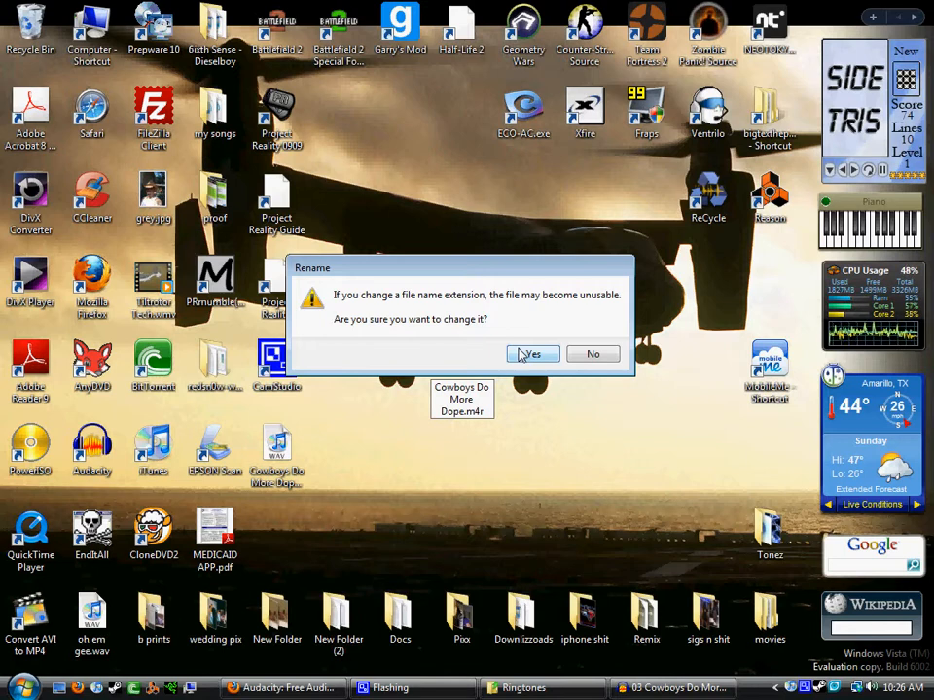
pyautogui.click(533, 354)
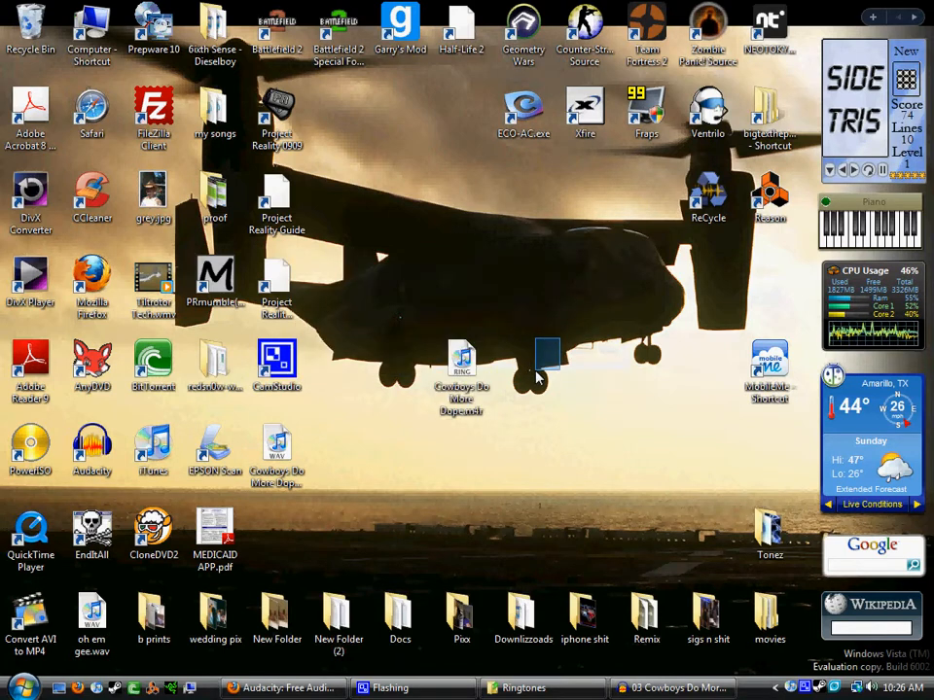
pyautogui.moveTo(463, 366)
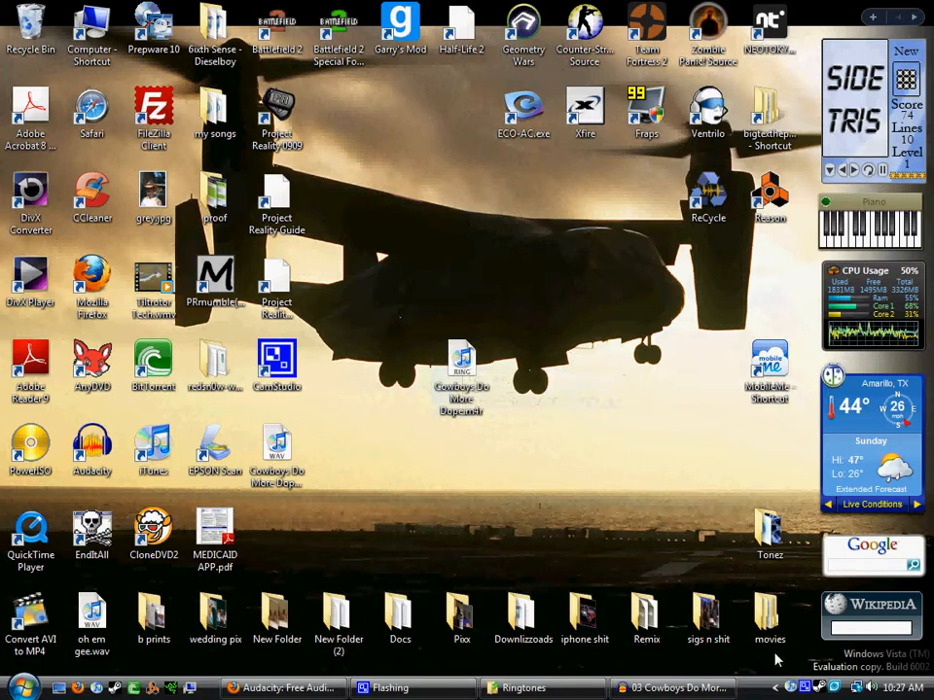
pyautogui.moveTo(463, 360)
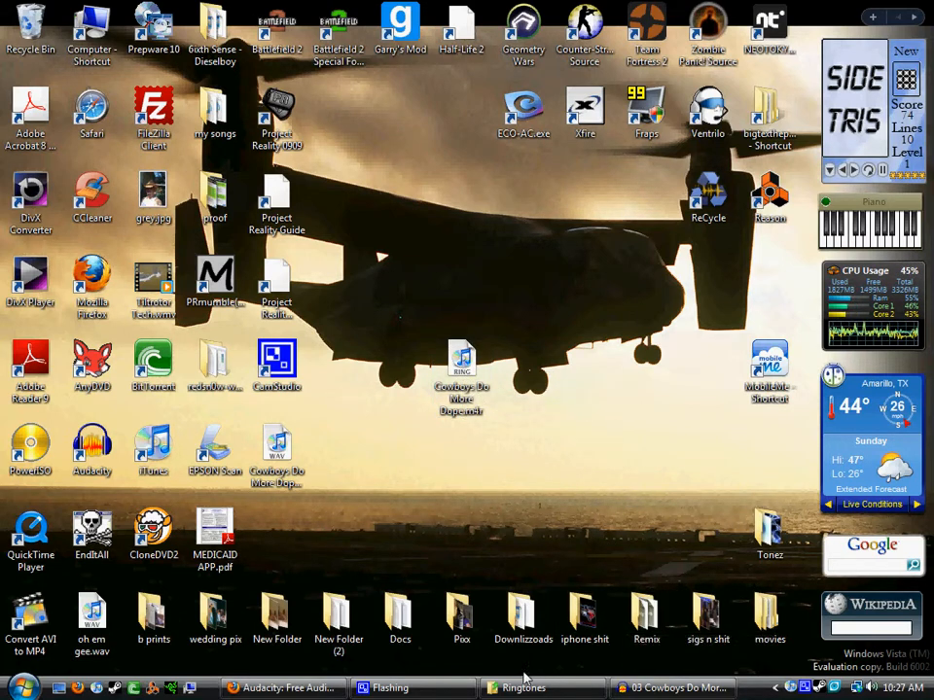
pyautogui.click(524, 689)
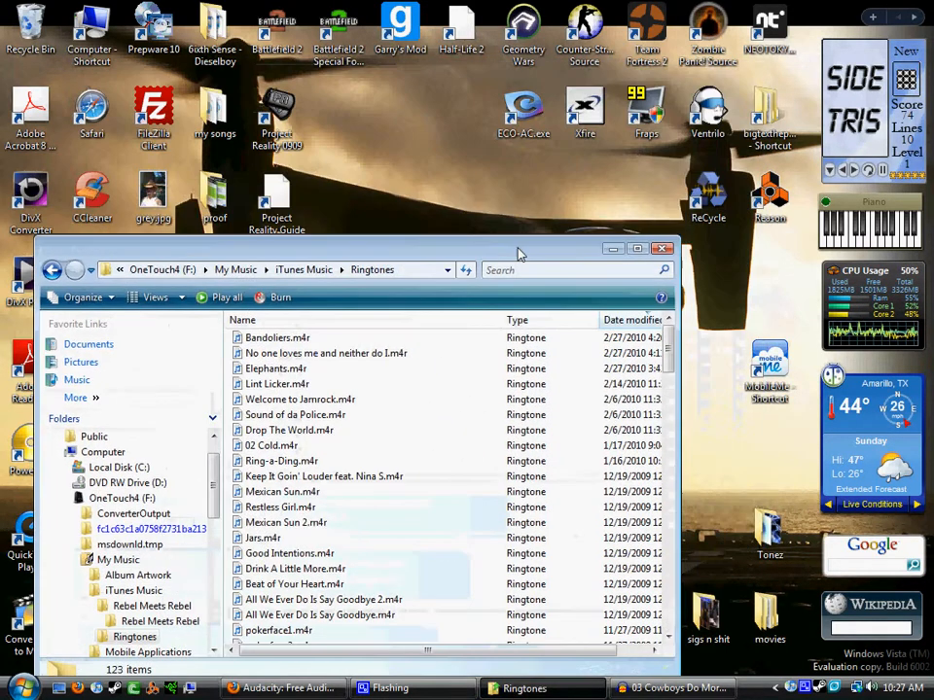
# - Move Cowboys Do More Dope.m4r from the desktop into the Ringtones folder and return to iTunes
pyautogui.moveTo(516, 249); pyautogui.dragTo(214, 68)
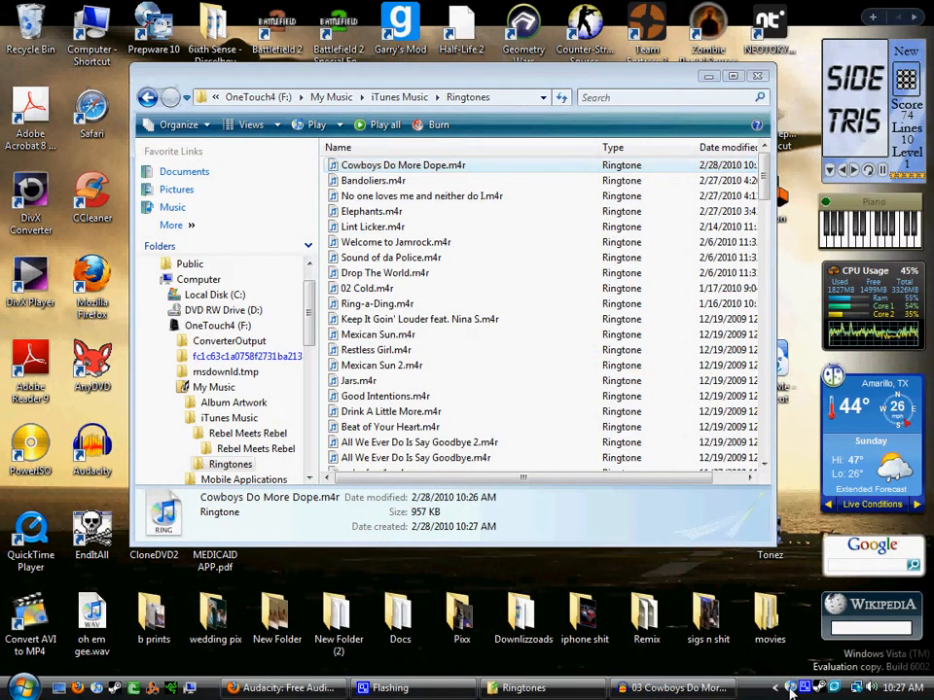
pyautogui.click(697, 688)
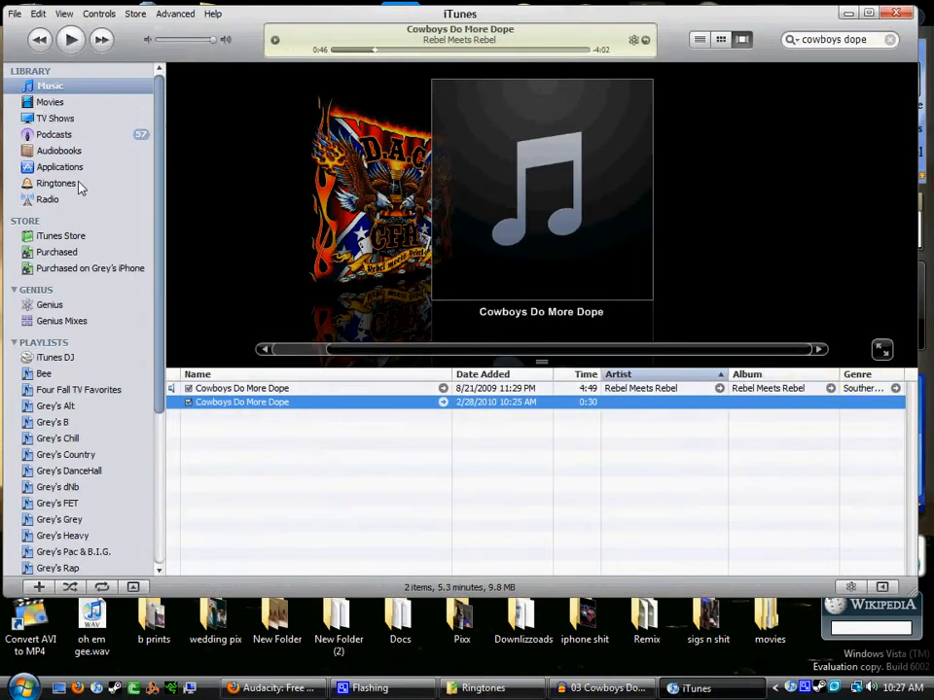
# - Play Cowboys Do More Dope from the Ringtones library, then put iTunes away
pyautogui.click(56, 183)
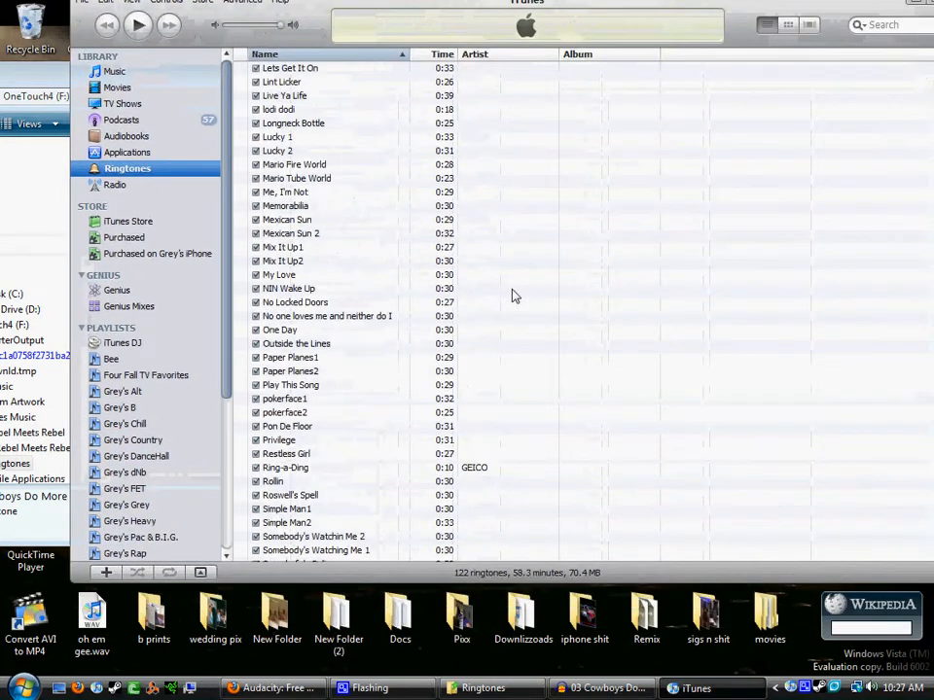
pyautogui.scroll(3)
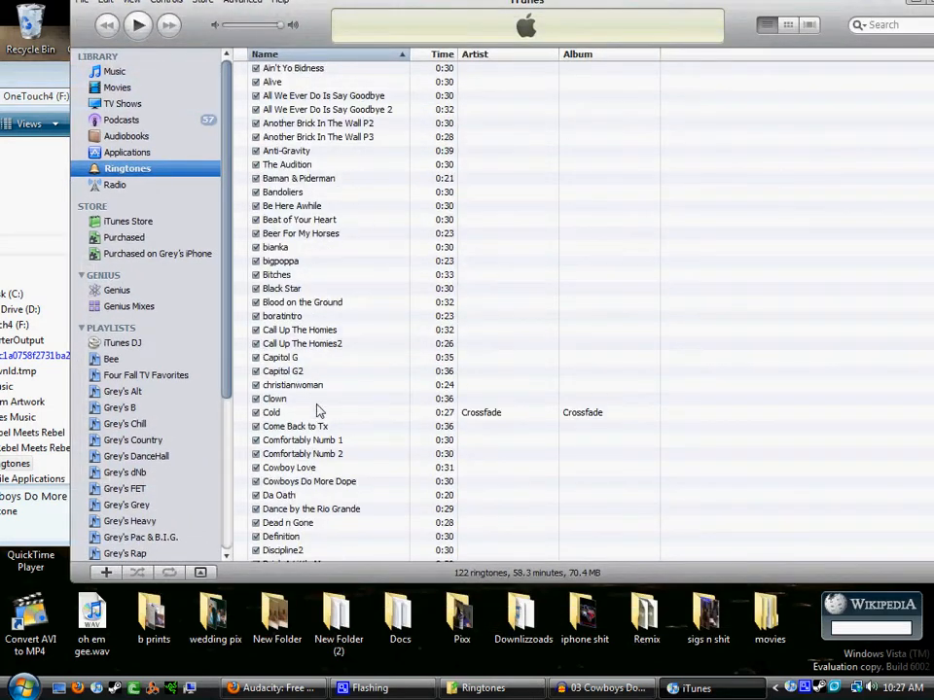
pyautogui.doubleClick(309, 482)
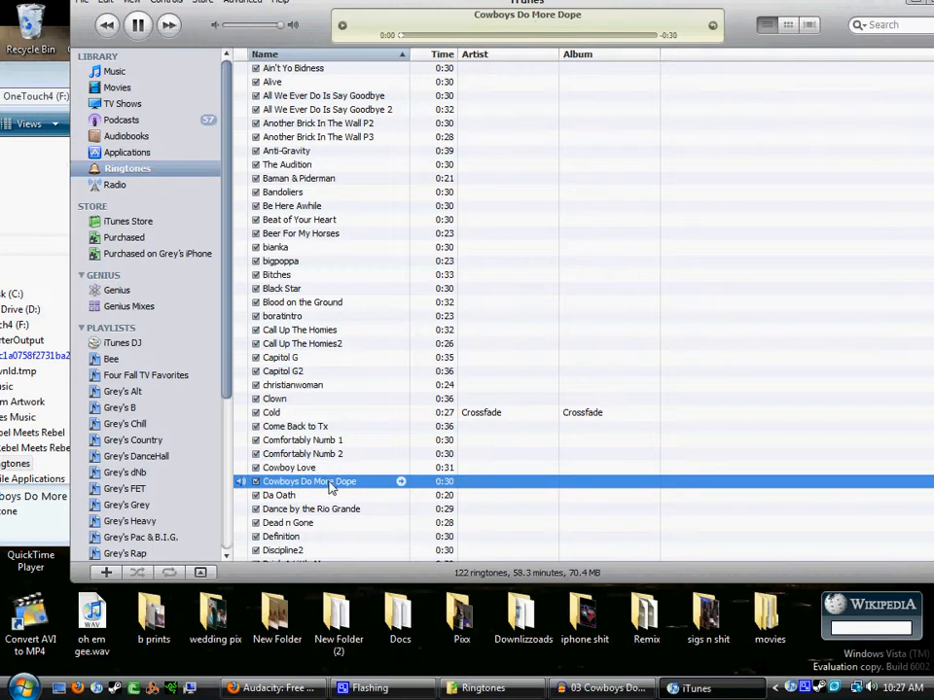
pyautogui.moveTo(416, 113)
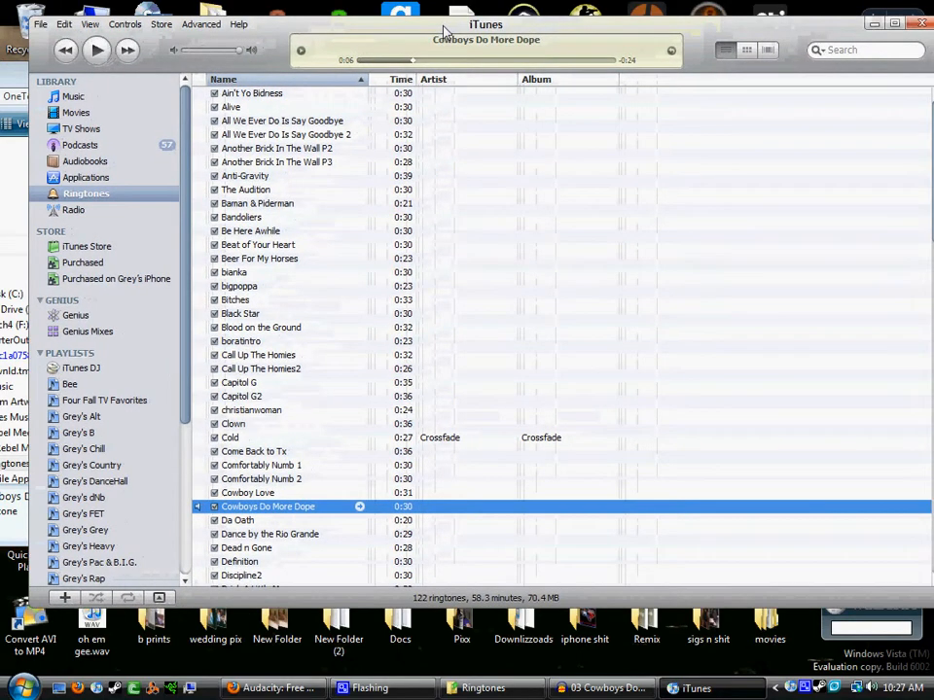
pyautogui.click(880, 23)
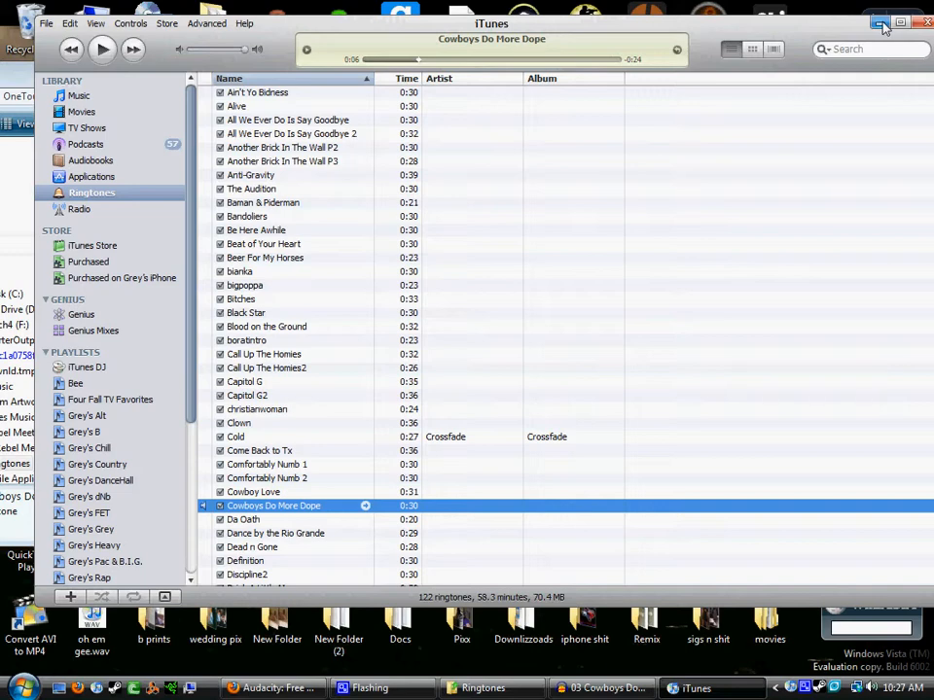
pyautogui.click(880, 23)
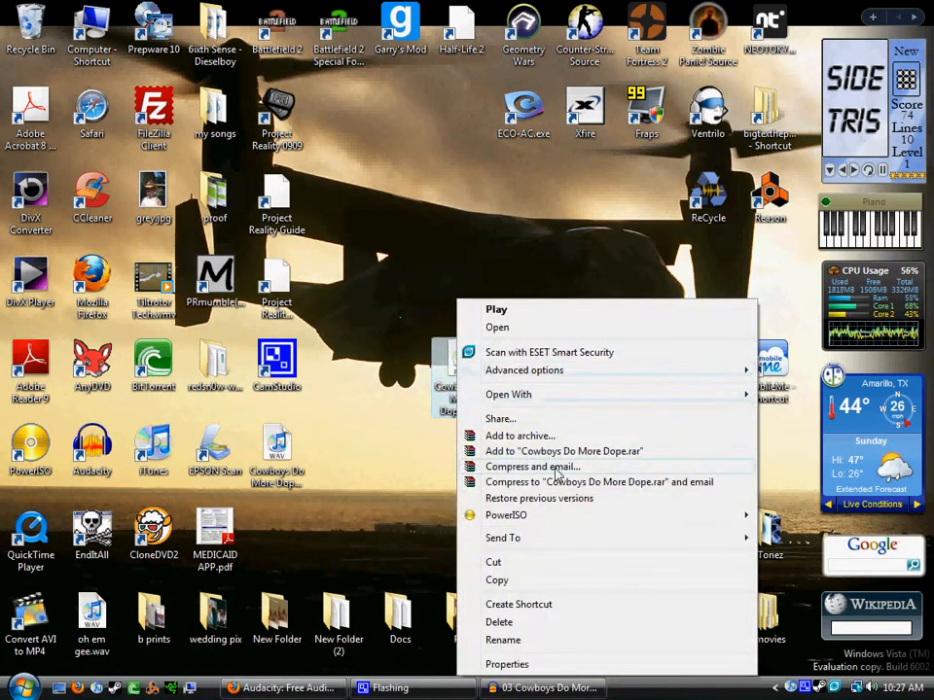
# - Delete the desktop .m4r and WAV copies of Cowboys Do More Dope, then bring up the Start menu
pyautogui.click(498, 622)
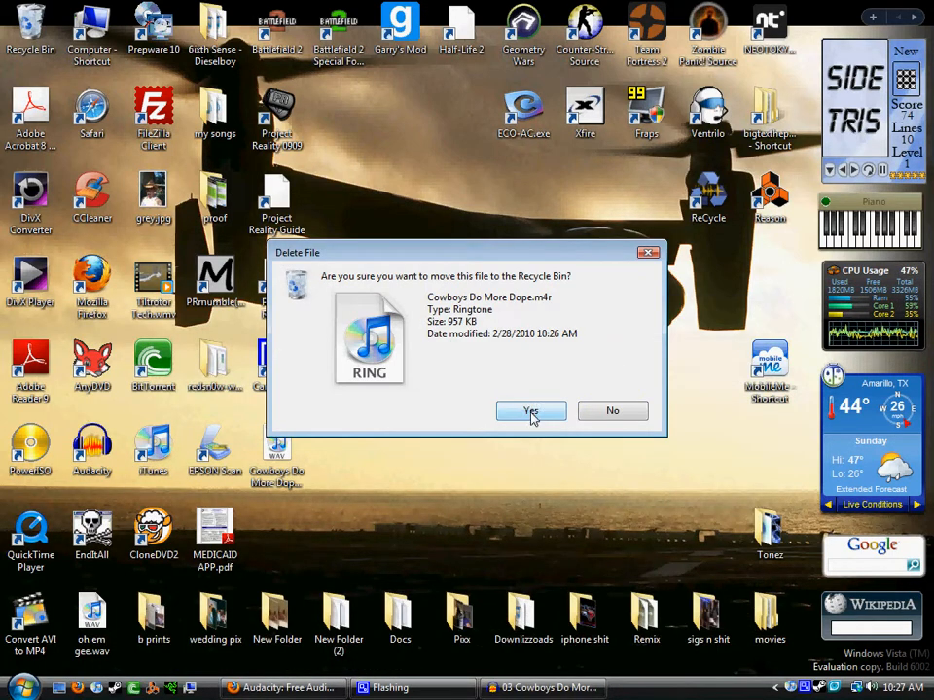
pyautogui.click(531, 411)
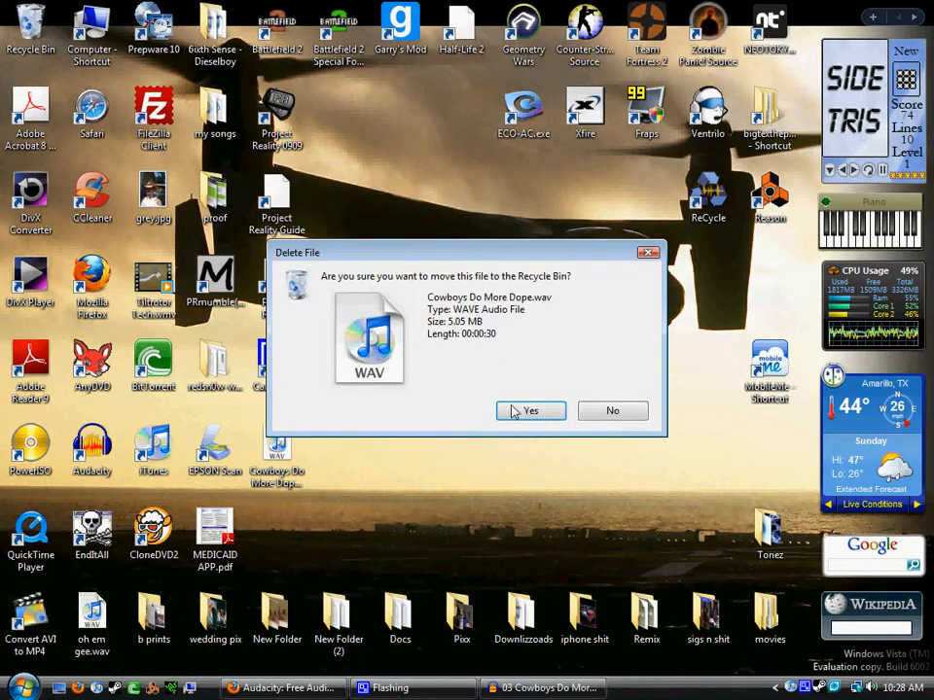
pyautogui.click(529, 411)
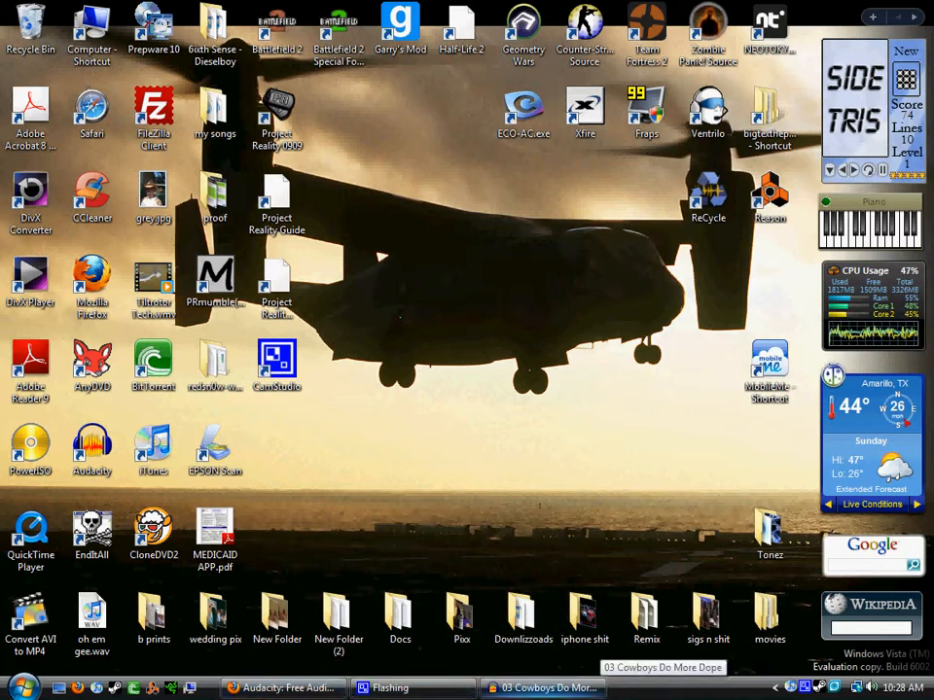
pyautogui.click(22, 689)
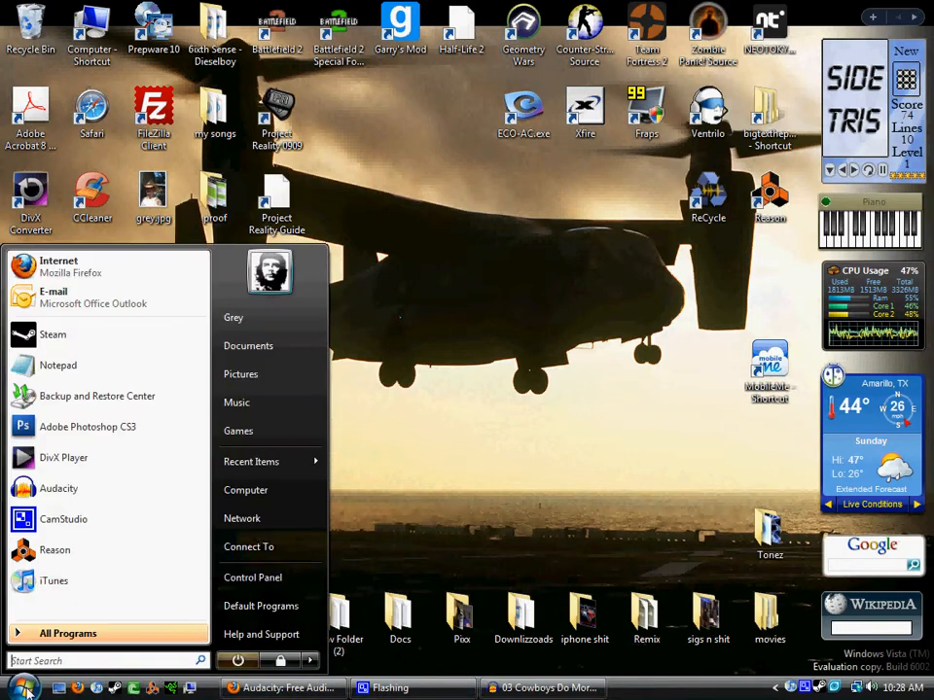
pyautogui.click(253, 576)
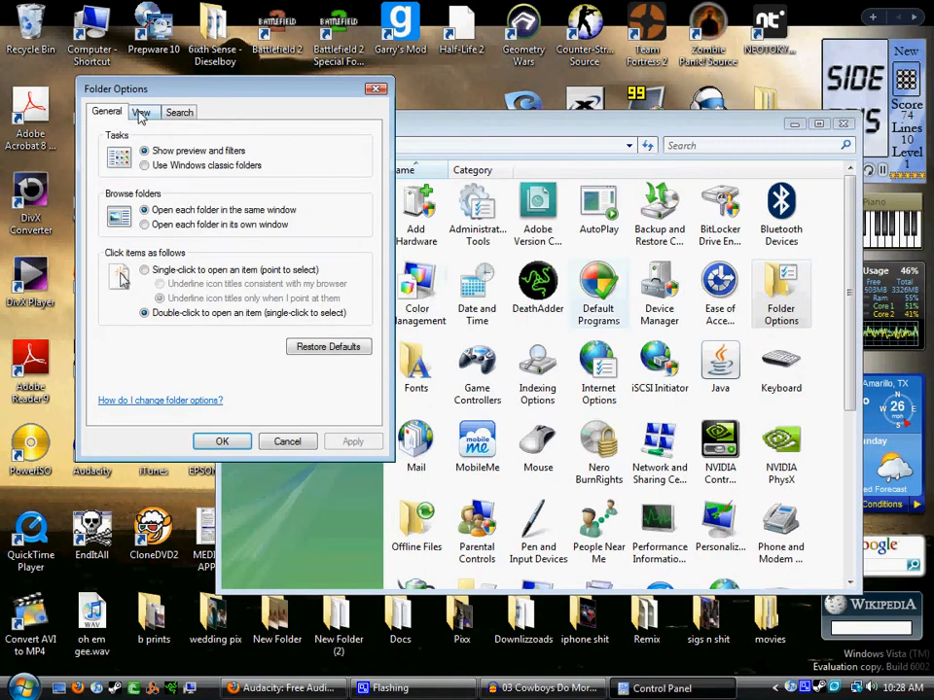
pyautogui.click(140, 111)
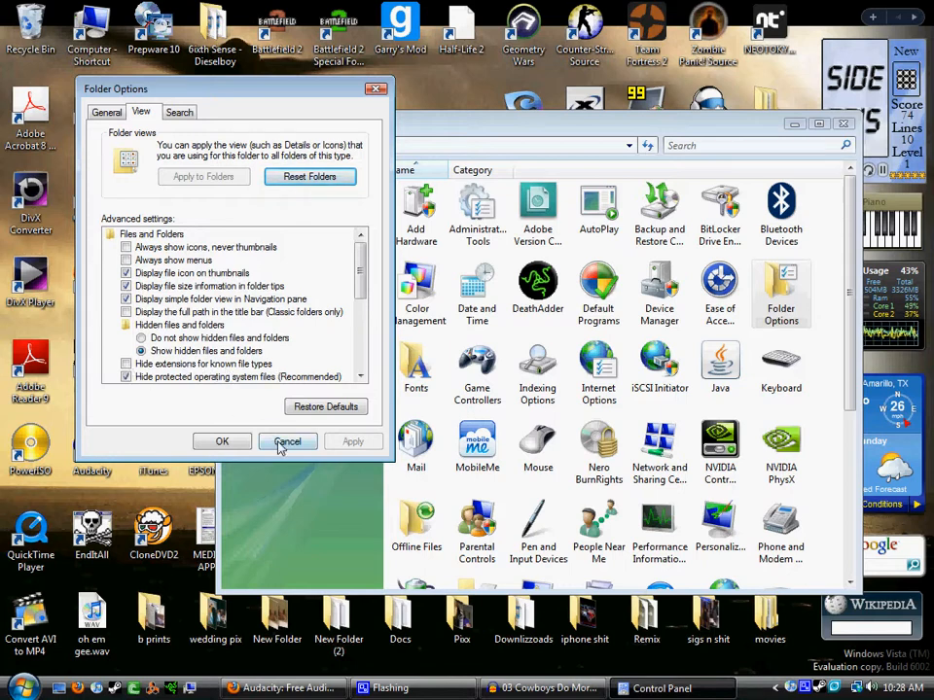
pyautogui.click(288, 442)
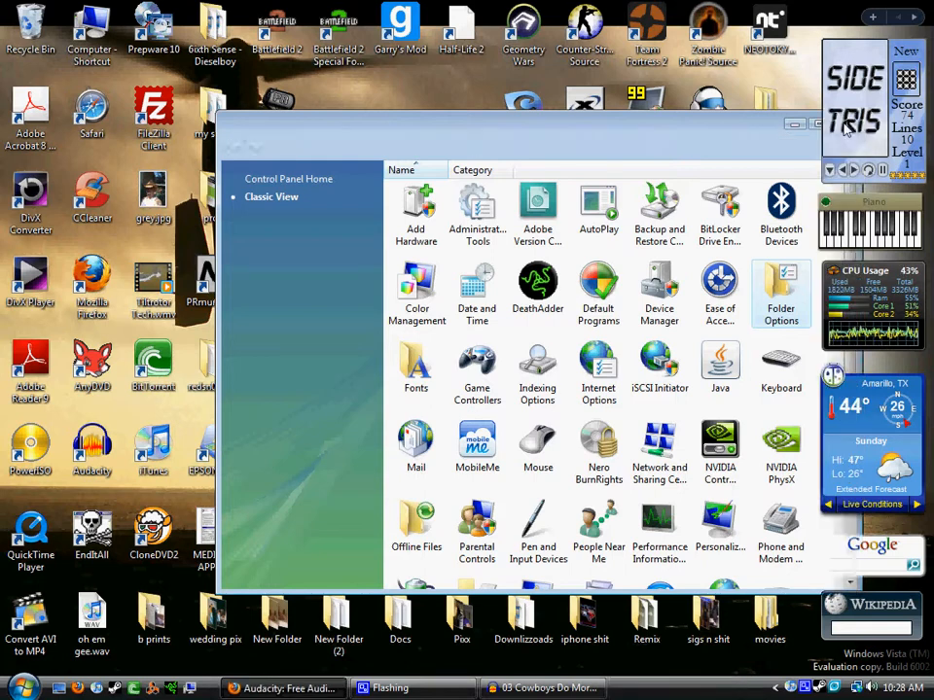
pyautogui.click(815, 124)
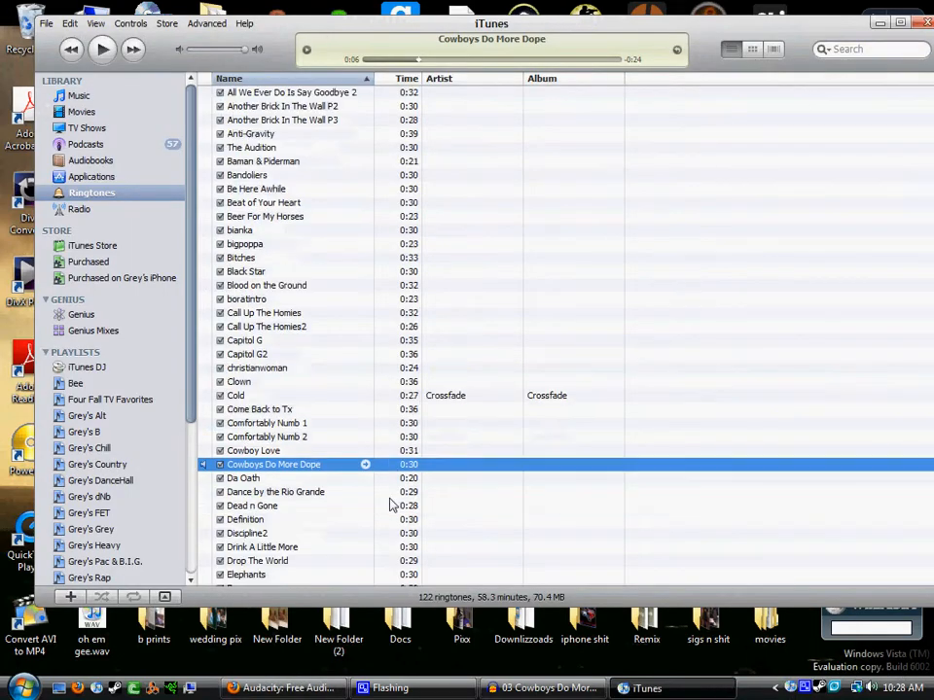
# - Scroll the Ringtones list to pokerface1 and play it
pyautogui.scroll(-3)
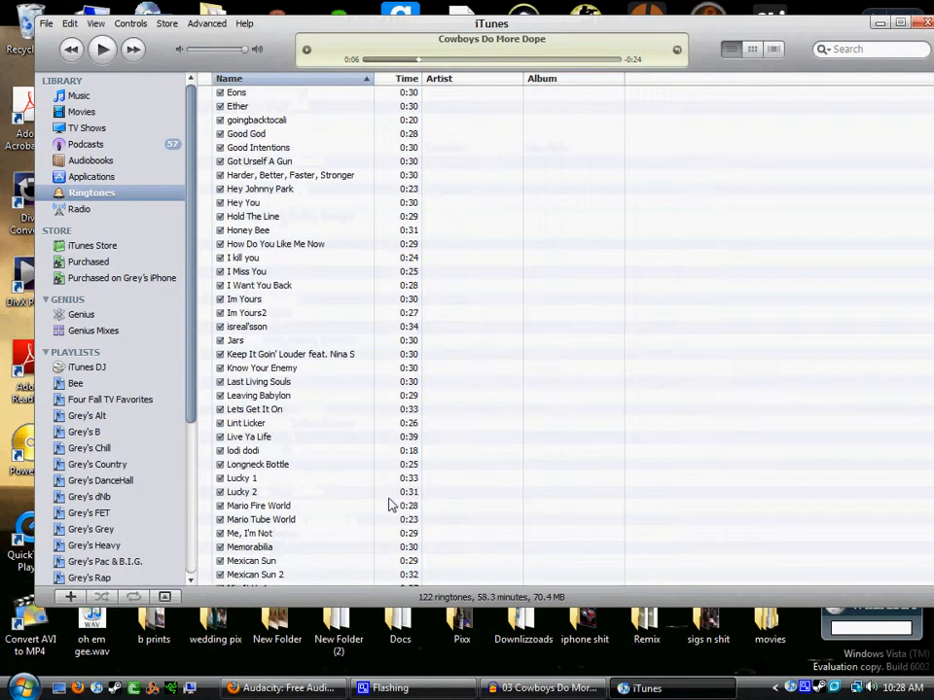
pyautogui.scroll(-3)
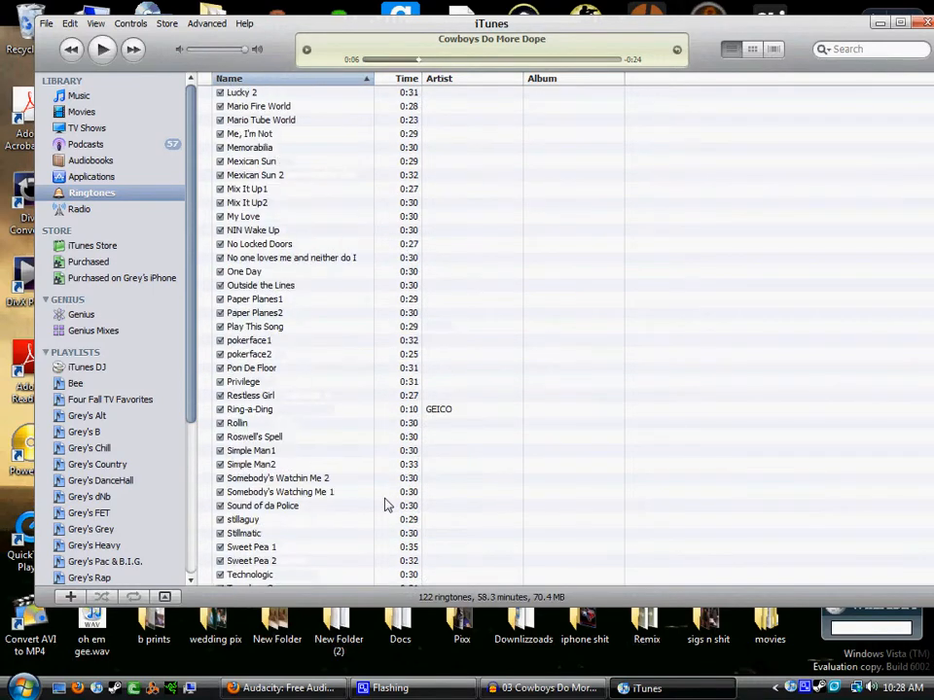
pyautogui.scroll(3)
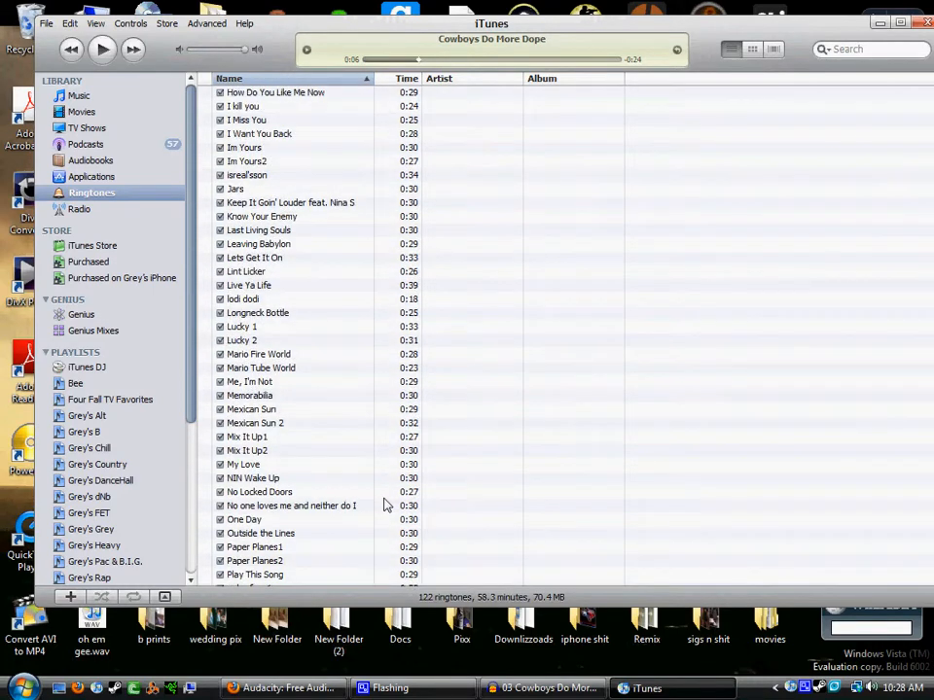
pyautogui.scroll(-3)
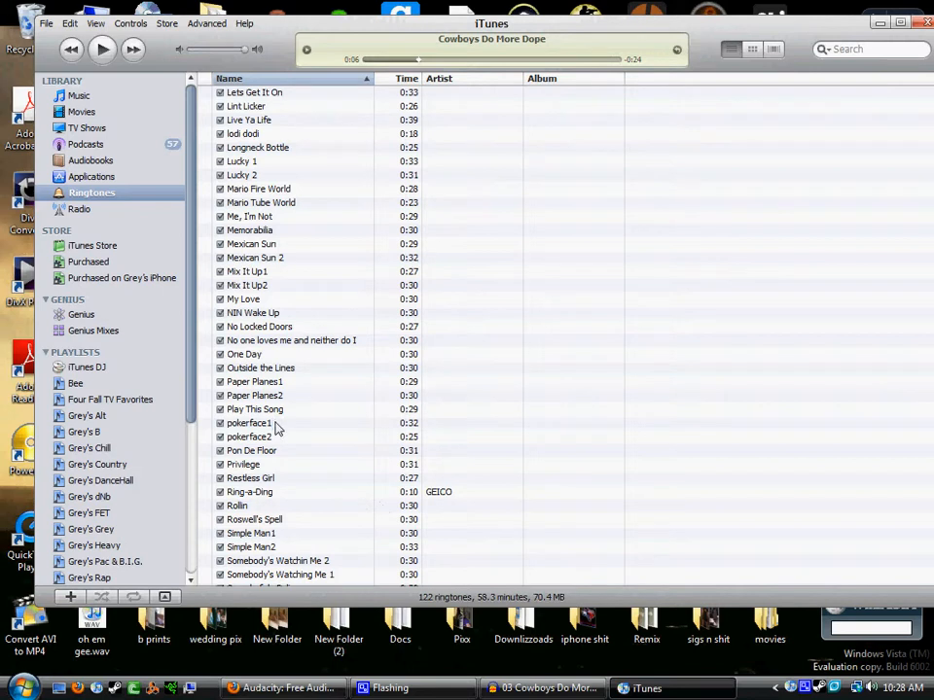
pyautogui.doubleClick(249, 422)
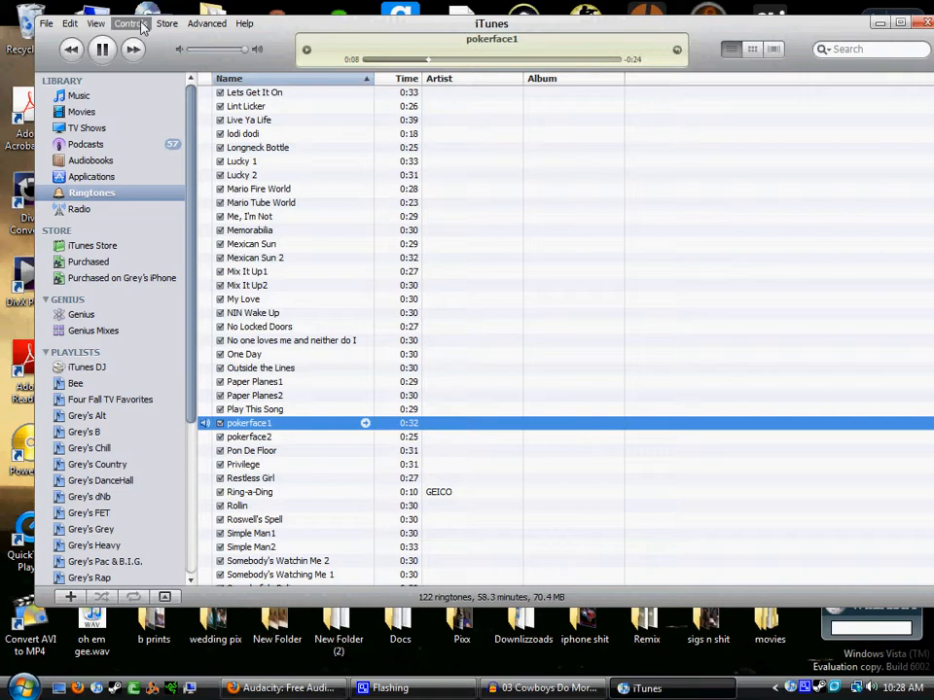
pyautogui.scroll(-3)
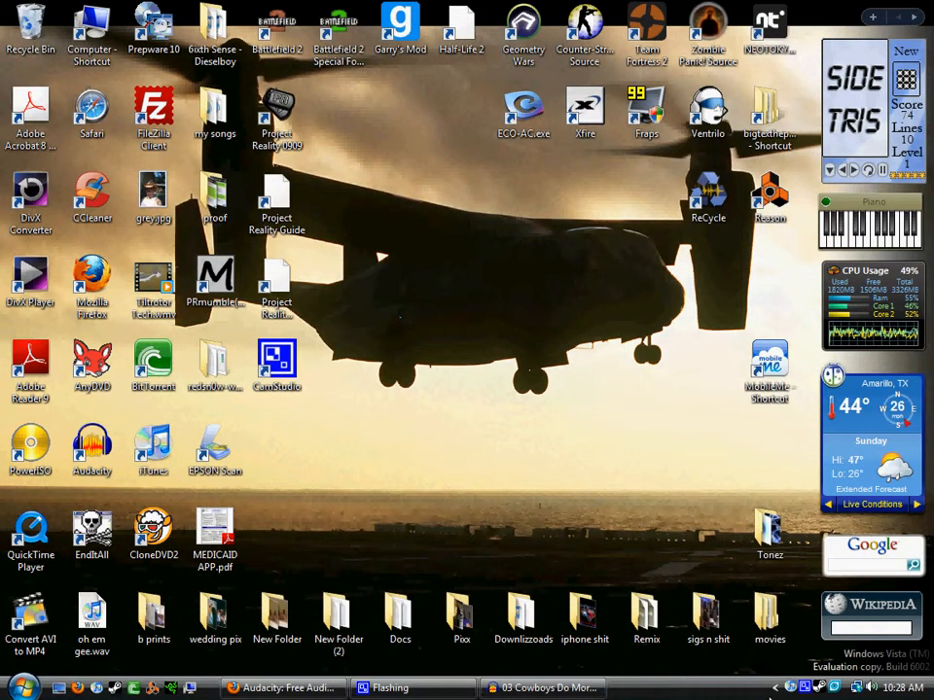
# - Show CamStudio's recording statistics window and use its toolbar to reach the Tonez folder
pyautogui.doubleClick(276, 360)
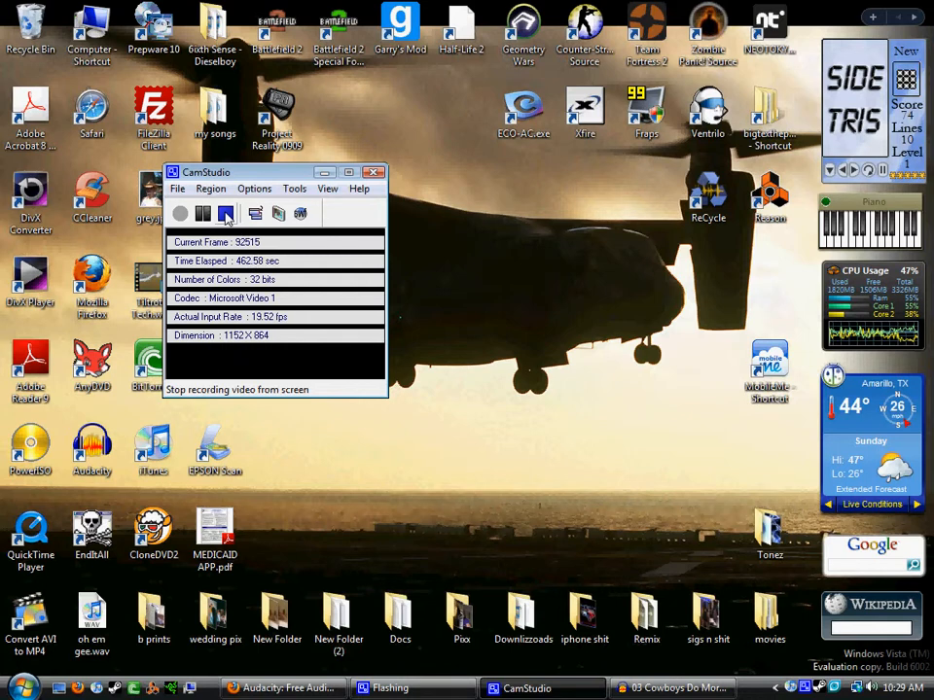
pyautogui.click(226, 212)
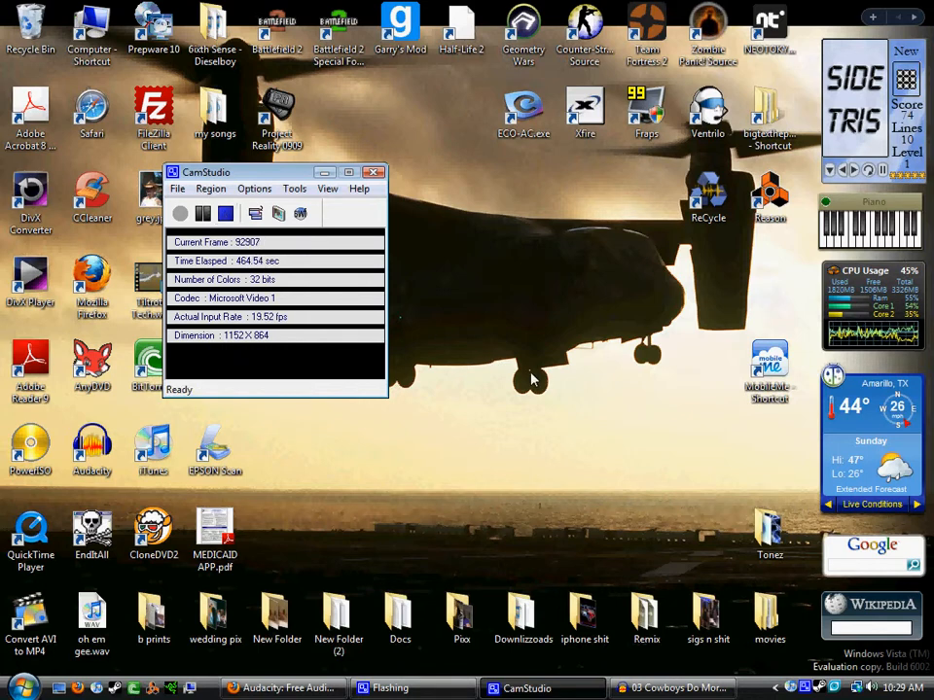
pyautogui.click(276, 619)
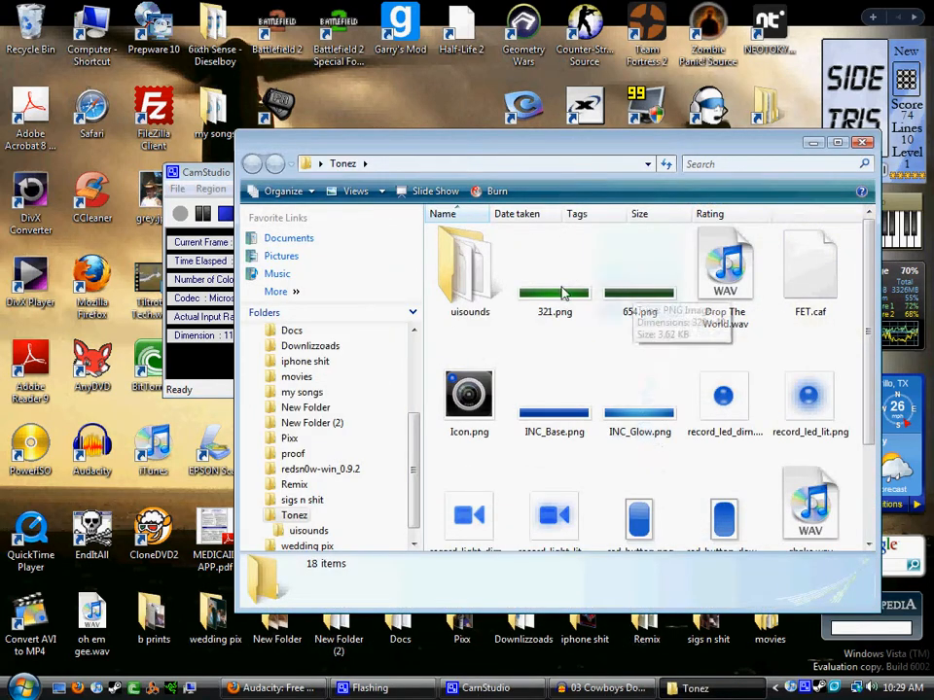
pyautogui.moveTo(555, 290)
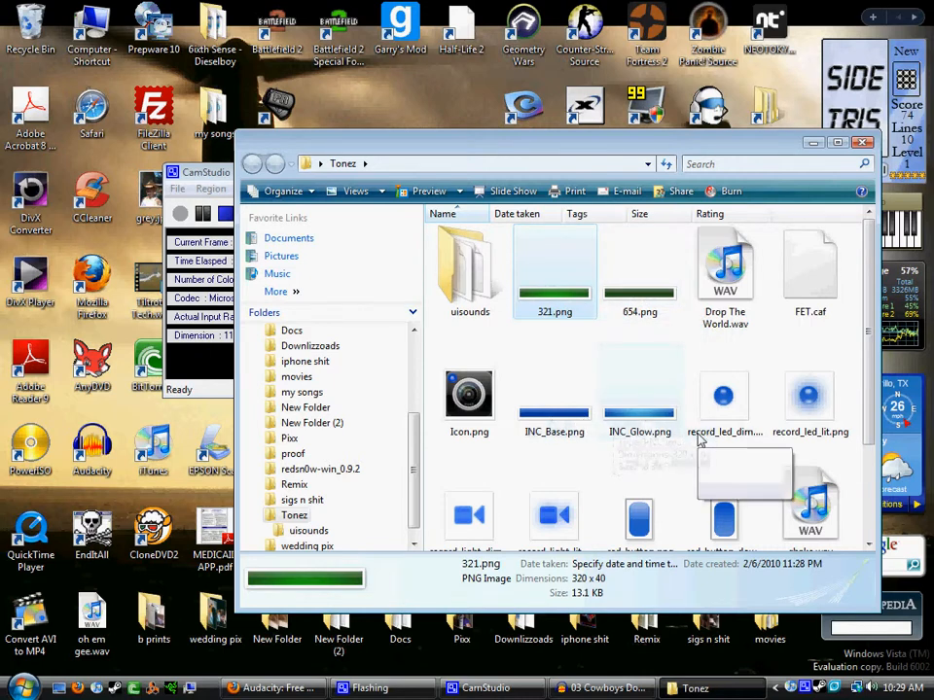
pyautogui.moveTo(470, 393)
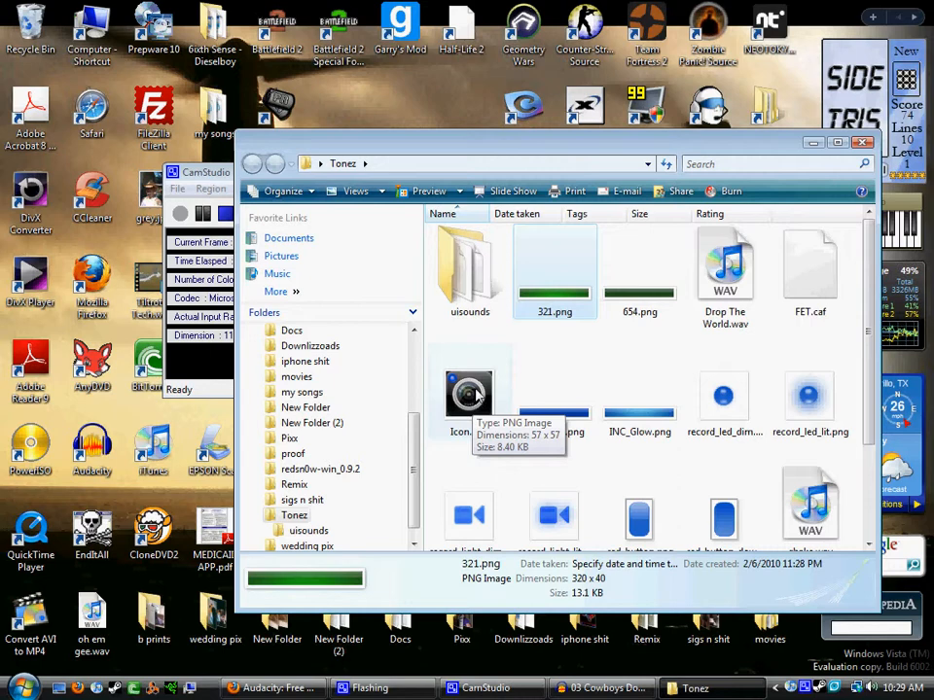
pyautogui.scroll(-3)
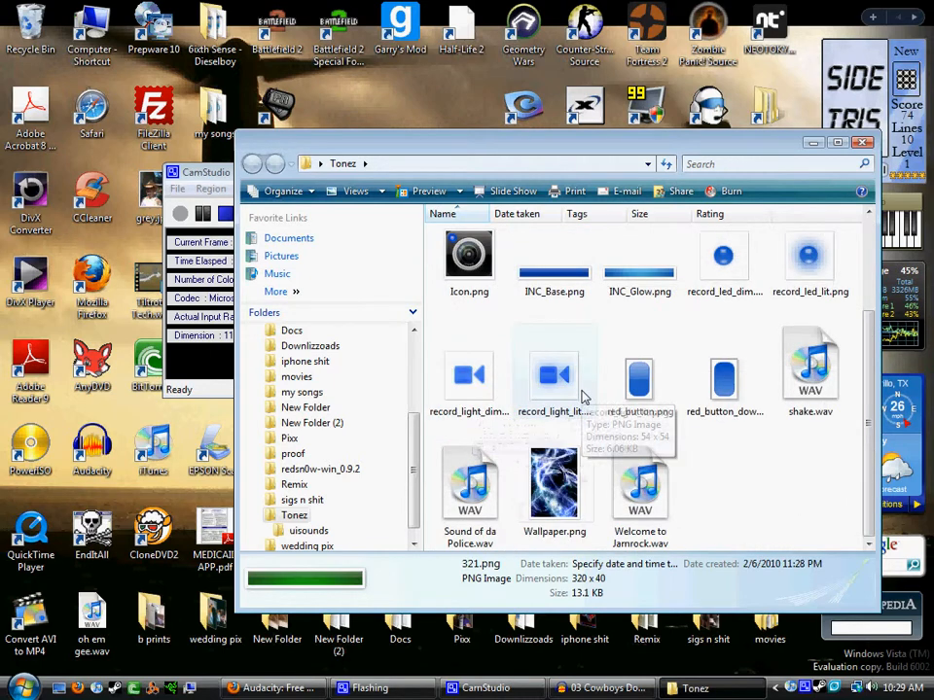
pyautogui.moveTo(574, 498)
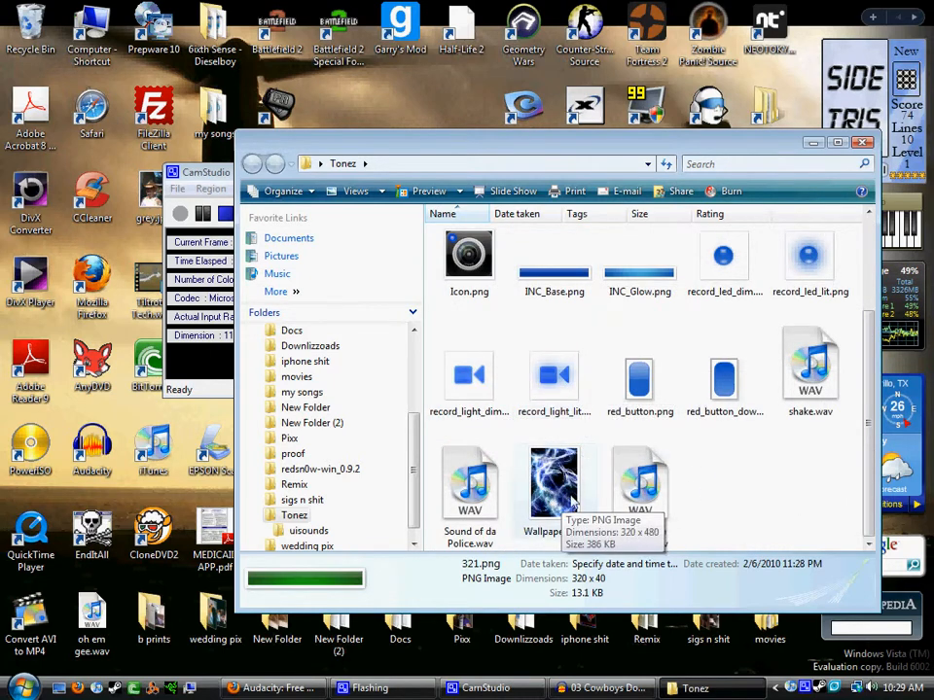
pyautogui.scroll(3)
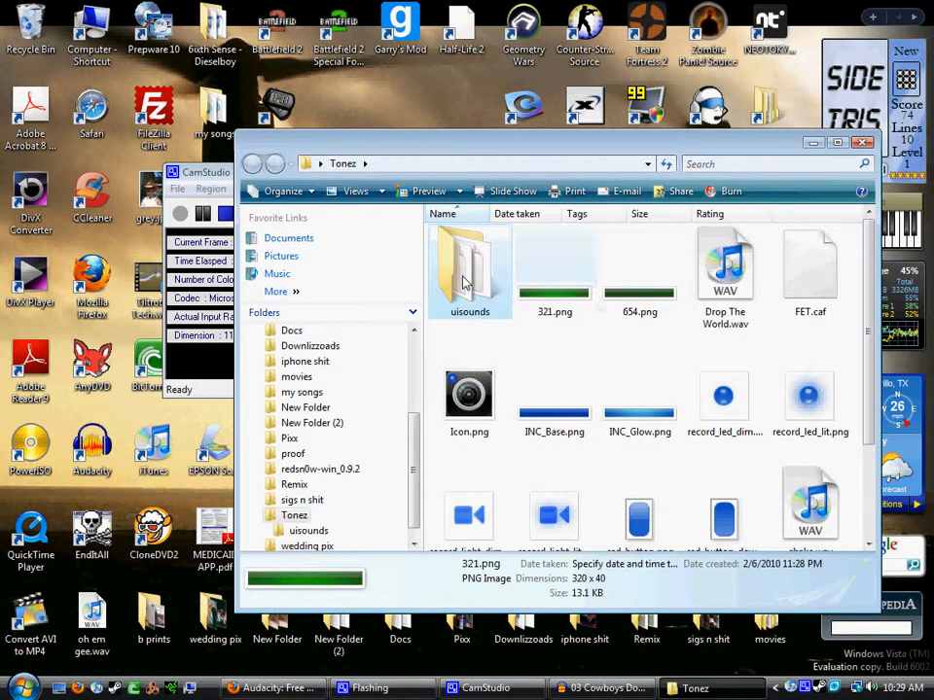
pyautogui.doubleClick(471, 263)
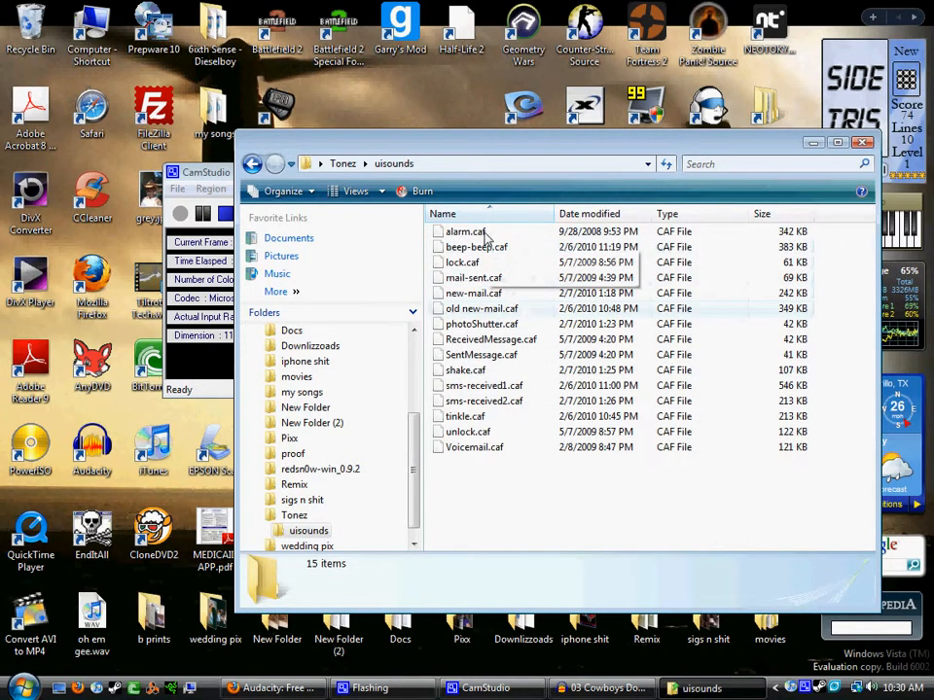
pyautogui.moveTo(486, 270)
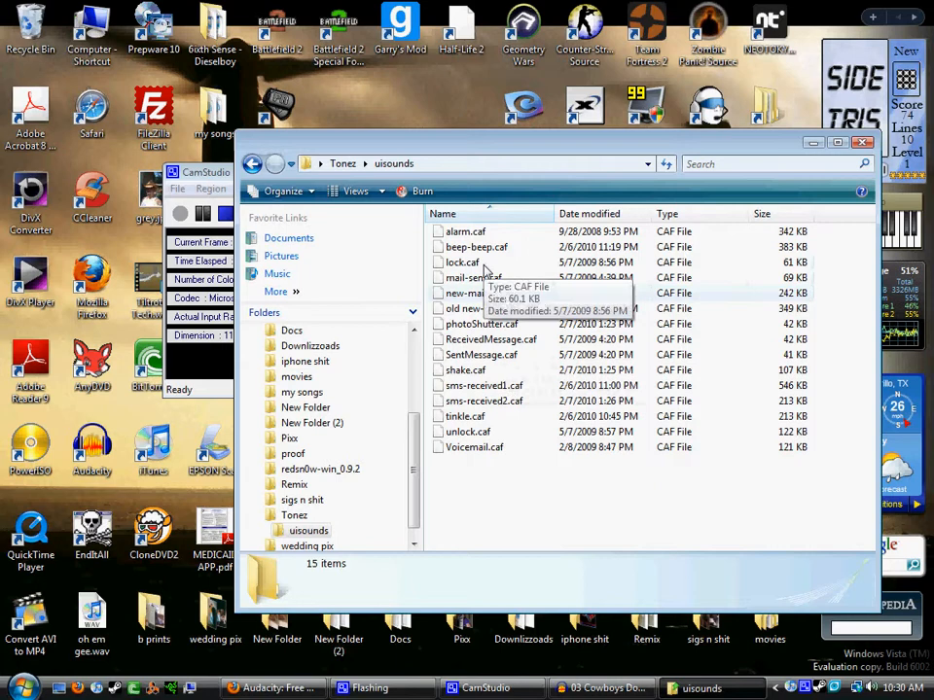
pyautogui.moveTo(477, 245)
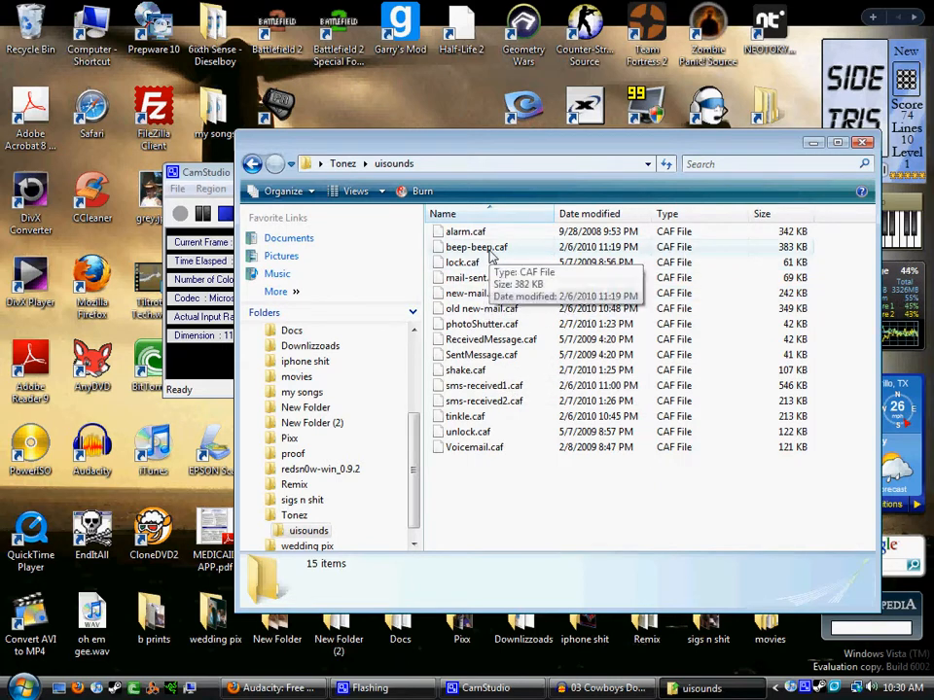
pyautogui.moveTo(618, 379)
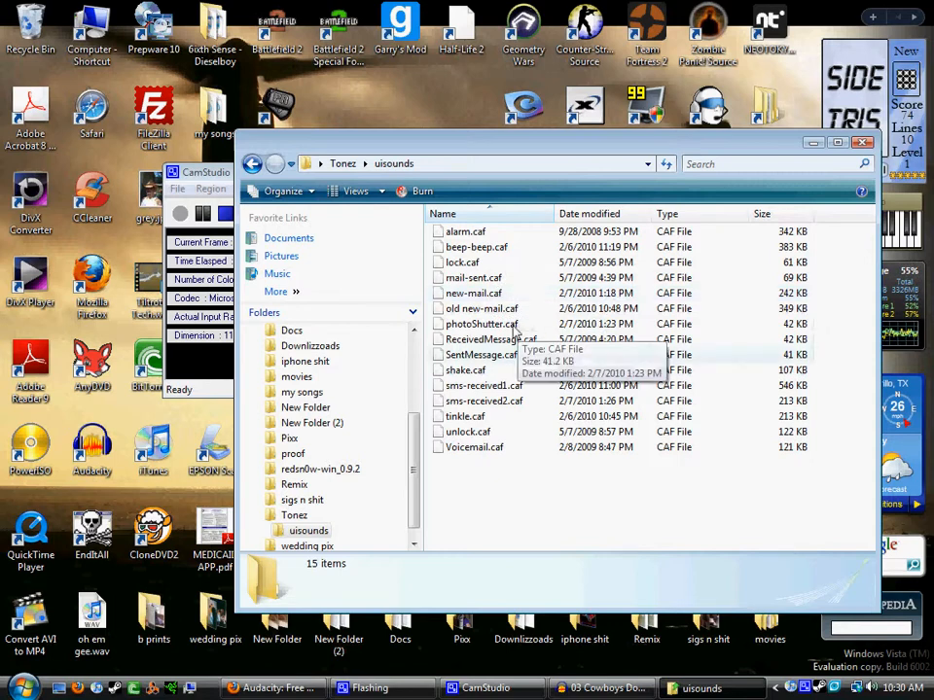
pyautogui.click(864, 142)
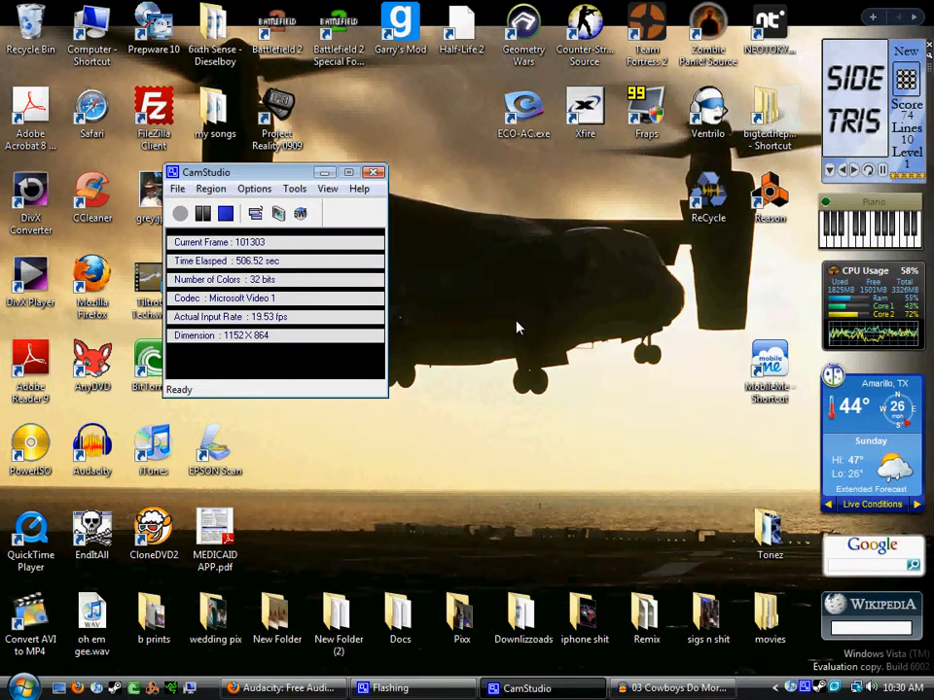